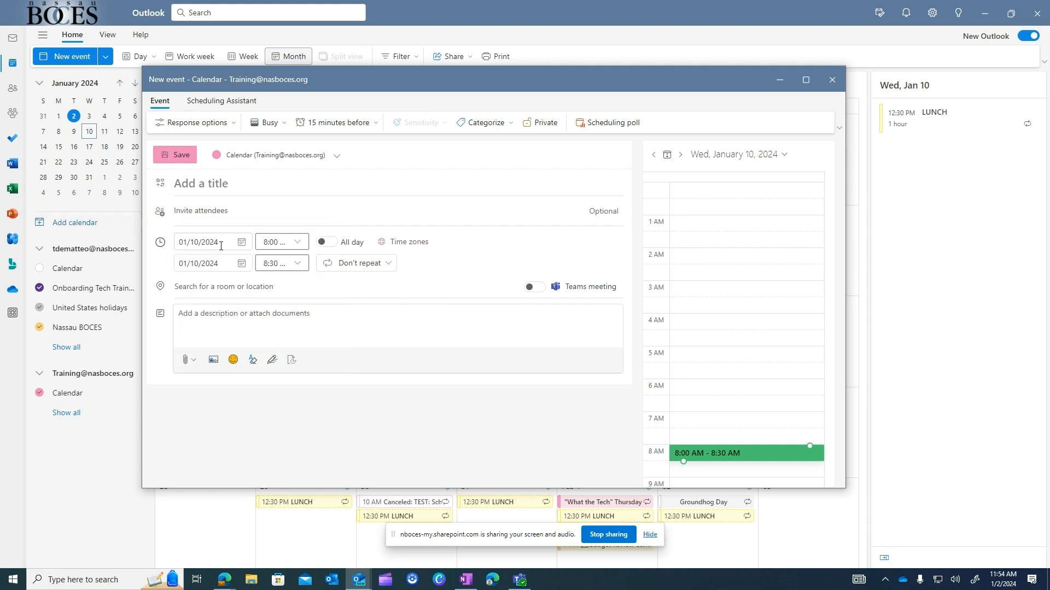
# Go to the General channel of the Nassau BOCES Training team.
pyautogui.click(356, 263)
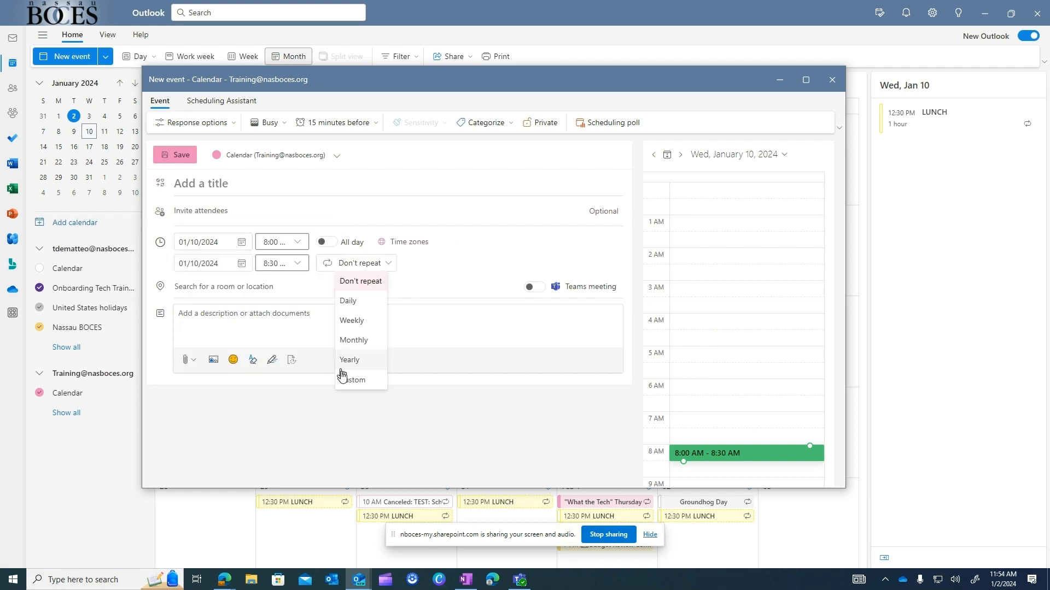
pyautogui.moveTo(356, 370)
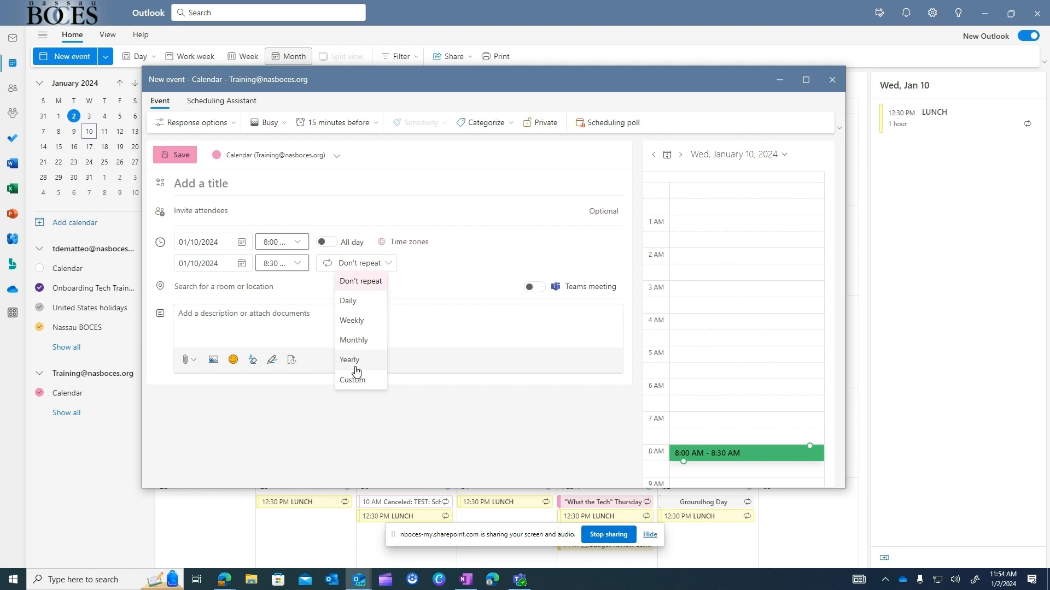
pyautogui.moveTo(361, 322)
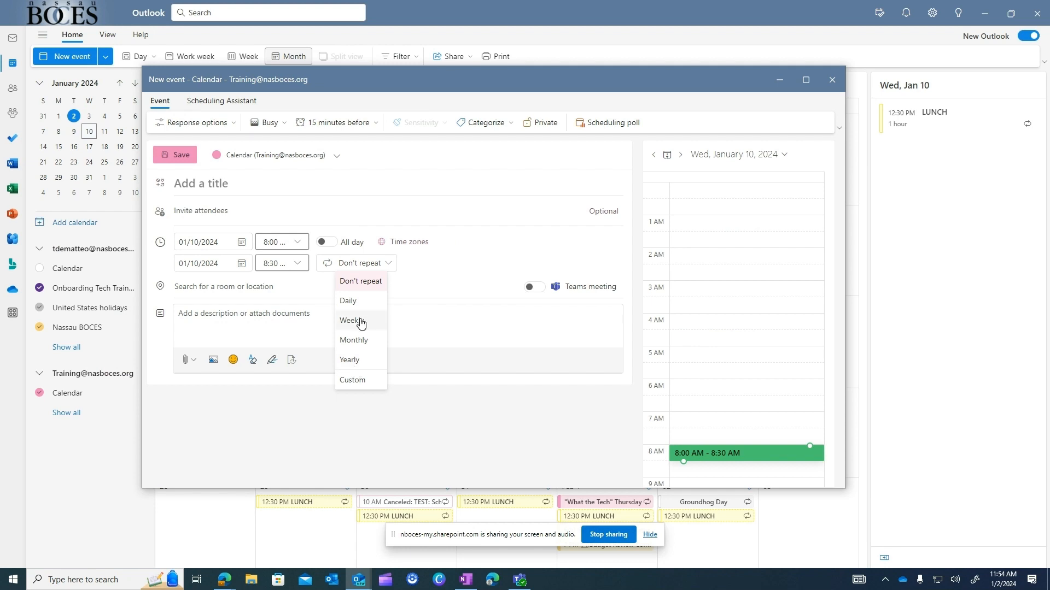
pyautogui.moveTo(369, 370)
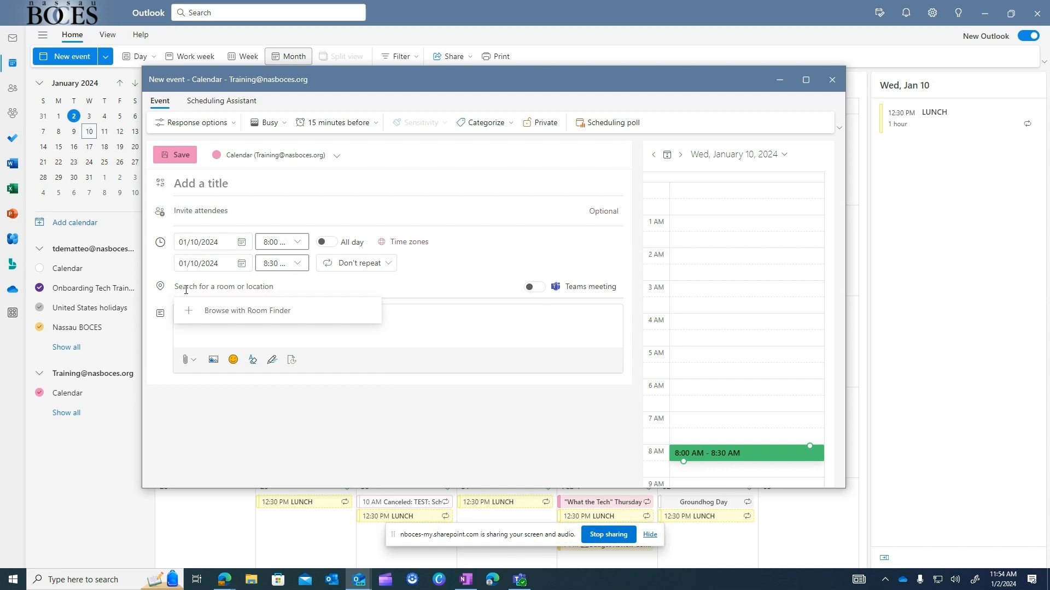
pyautogui.moveTo(155, 296)
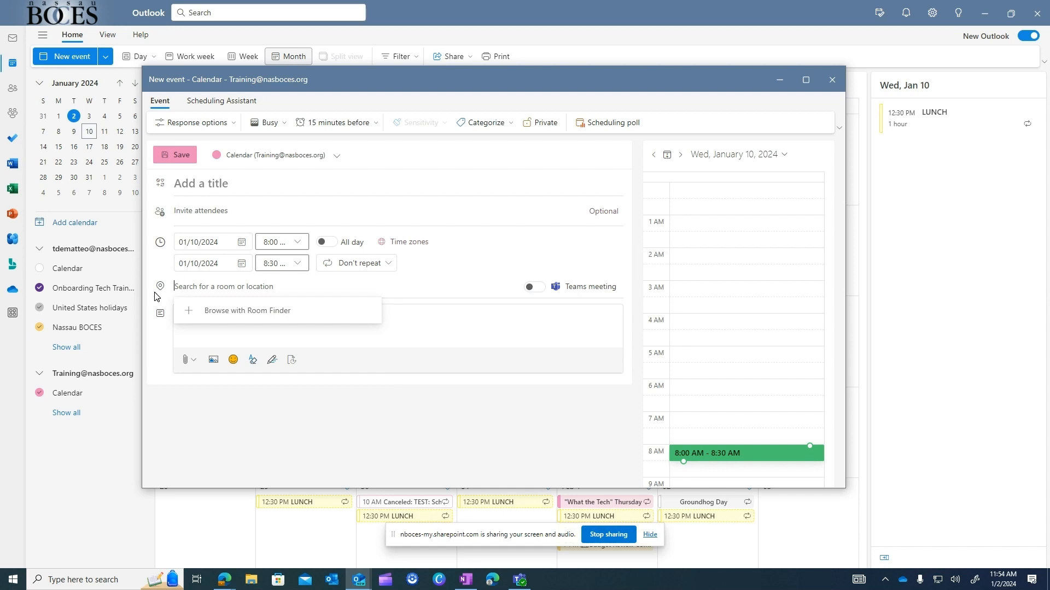
pyautogui.moveTo(174, 284)
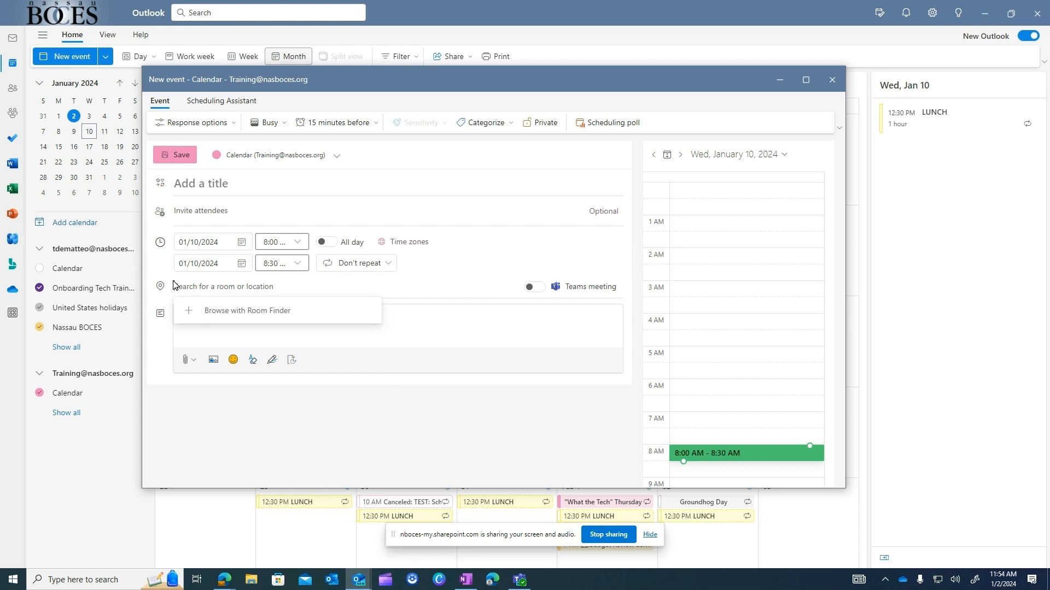
pyautogui.click(519, 580)
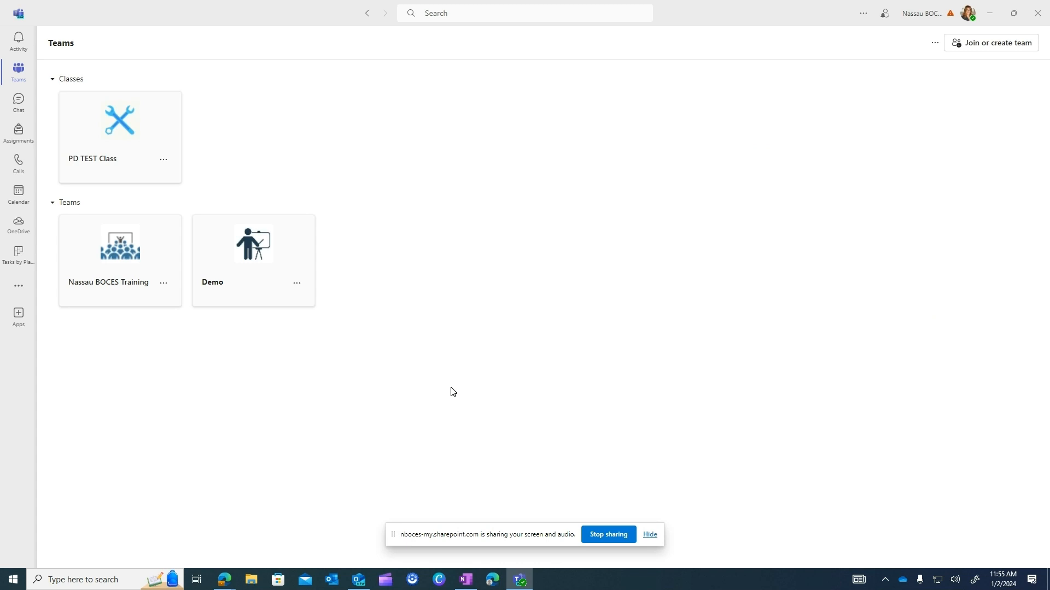
pyautogui.moveTo(423, 266)
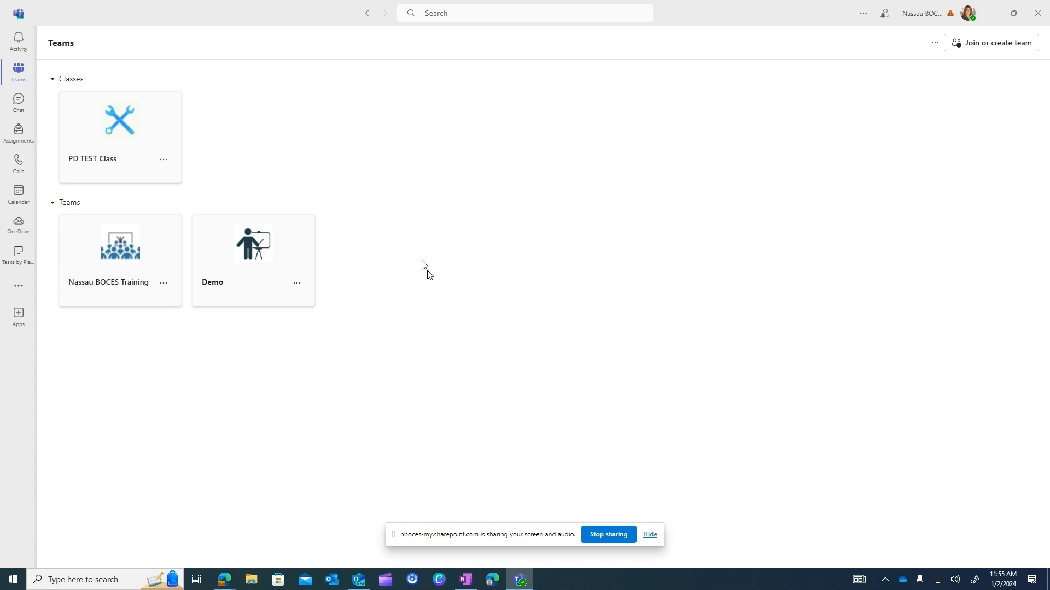
pyautogui.moveTo(248, 376)
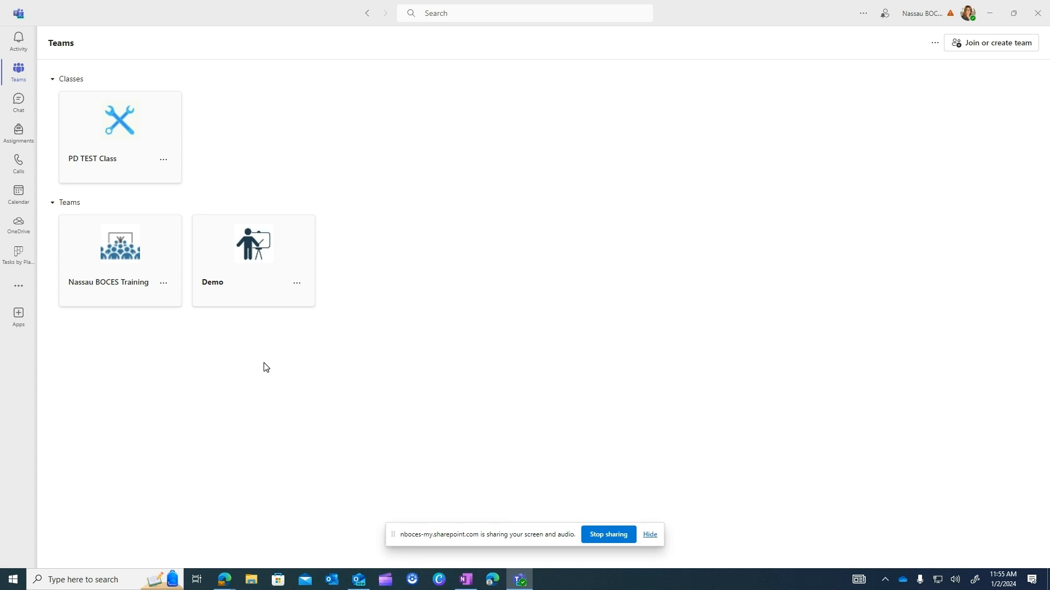
pyautogui.moveTo(152, 335)
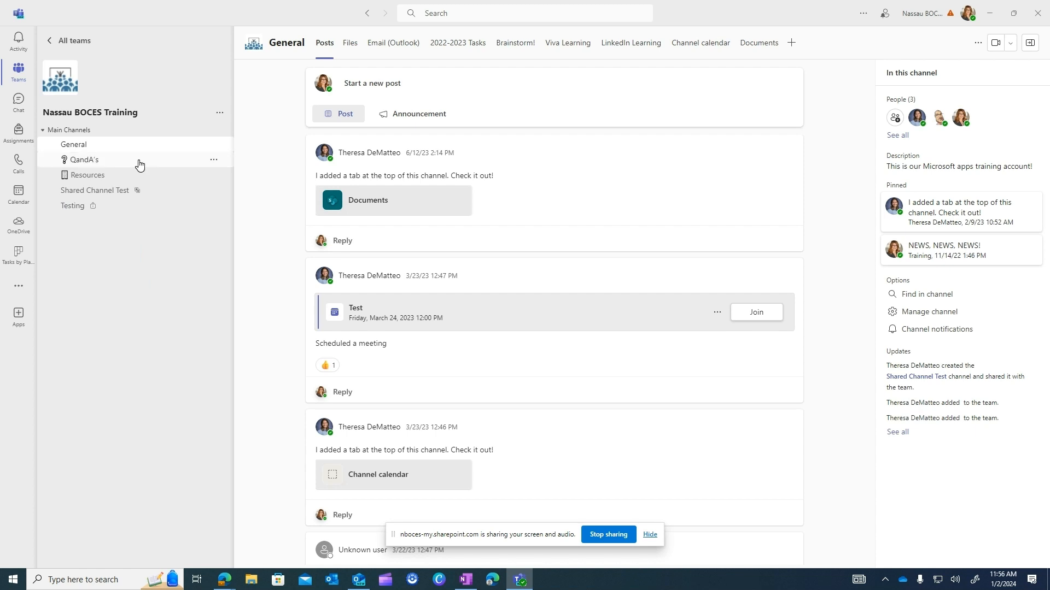
pyautogui.moveTo(94, 165)
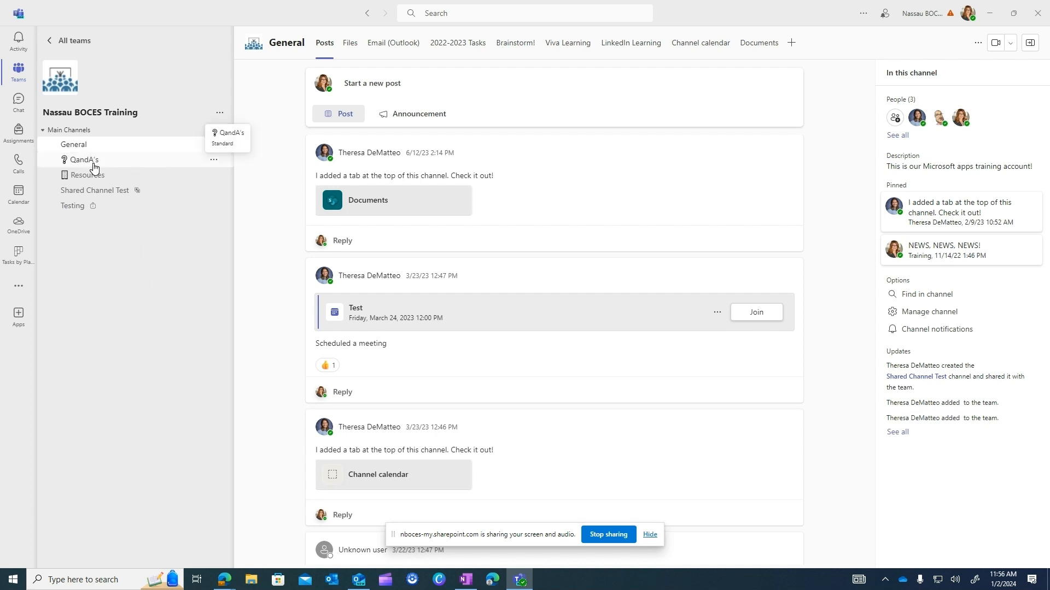
pyautogui.moveTo(89, 148)
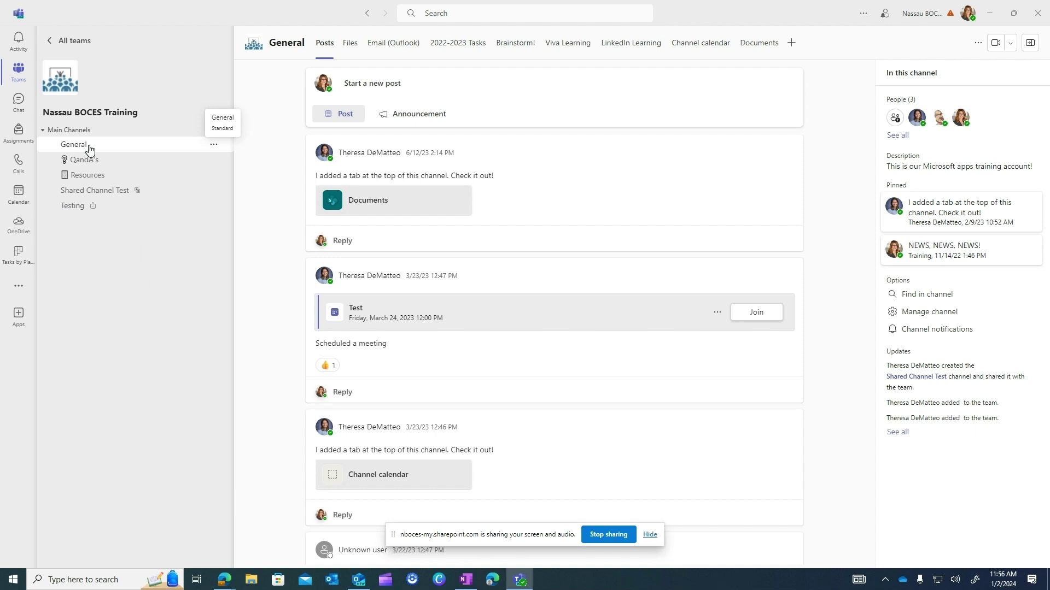
pyautogui.moveTo(84, 144)
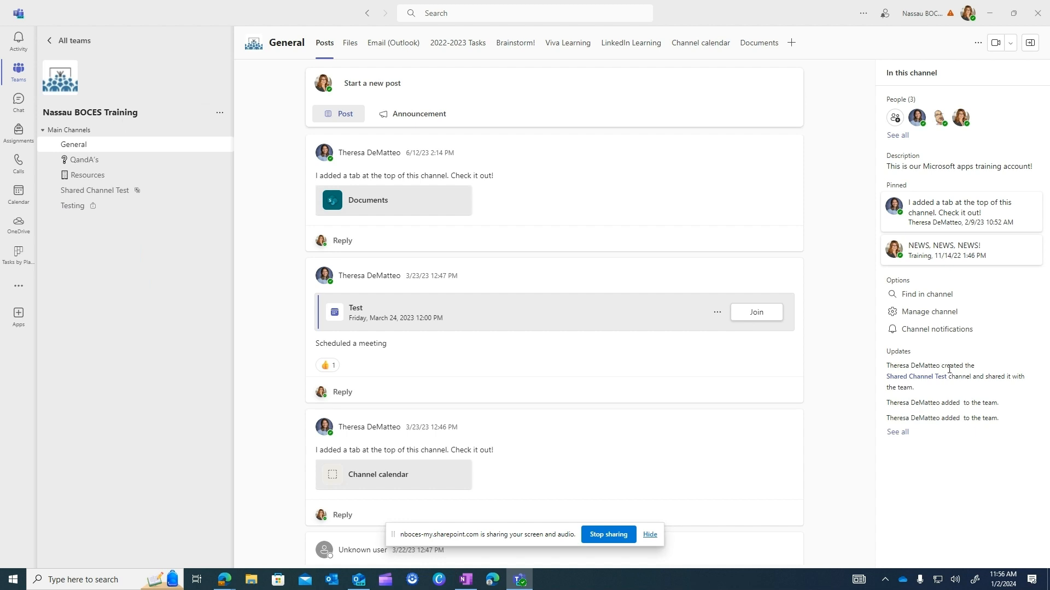
pyautogui.moveTo(997, 53)
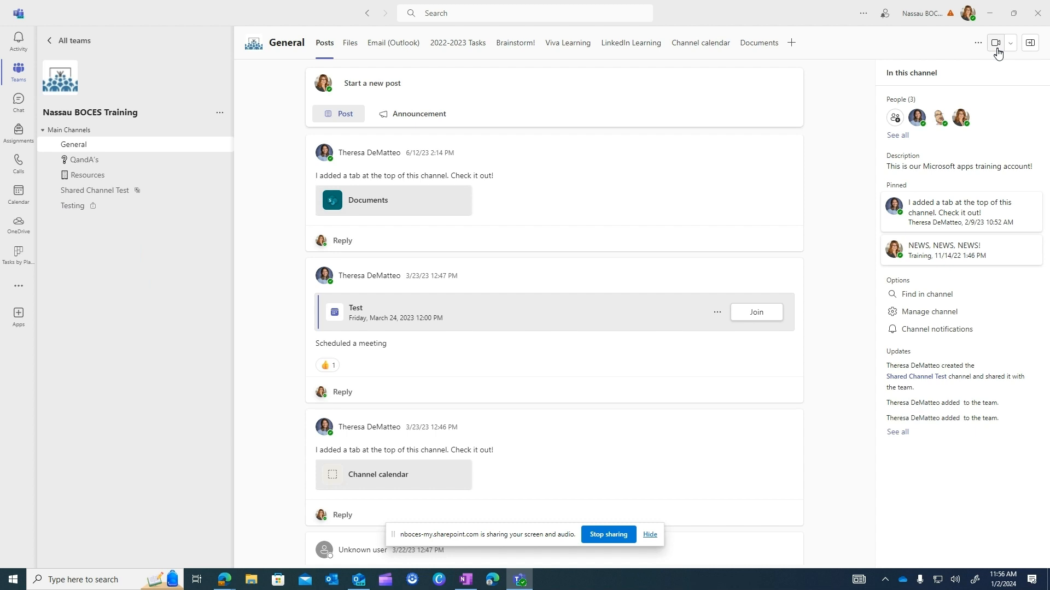
# Schedule a General channel meeting 'Test: Reoccurring Meeting in Teams' and add an optional attendees field.
pyautogui.click(1011, 43)
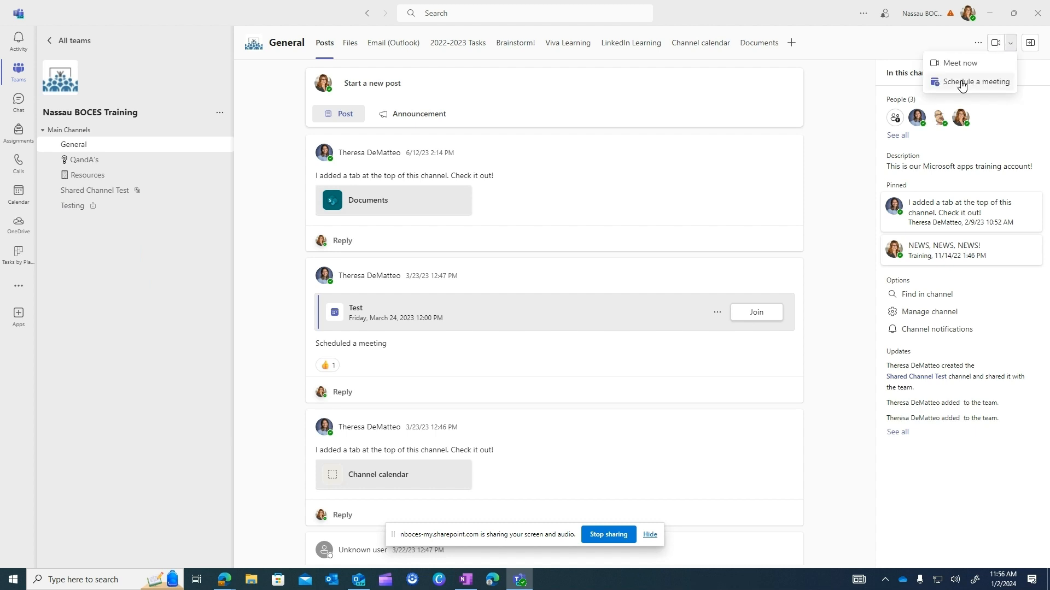
pyautogui.click(973, 81)
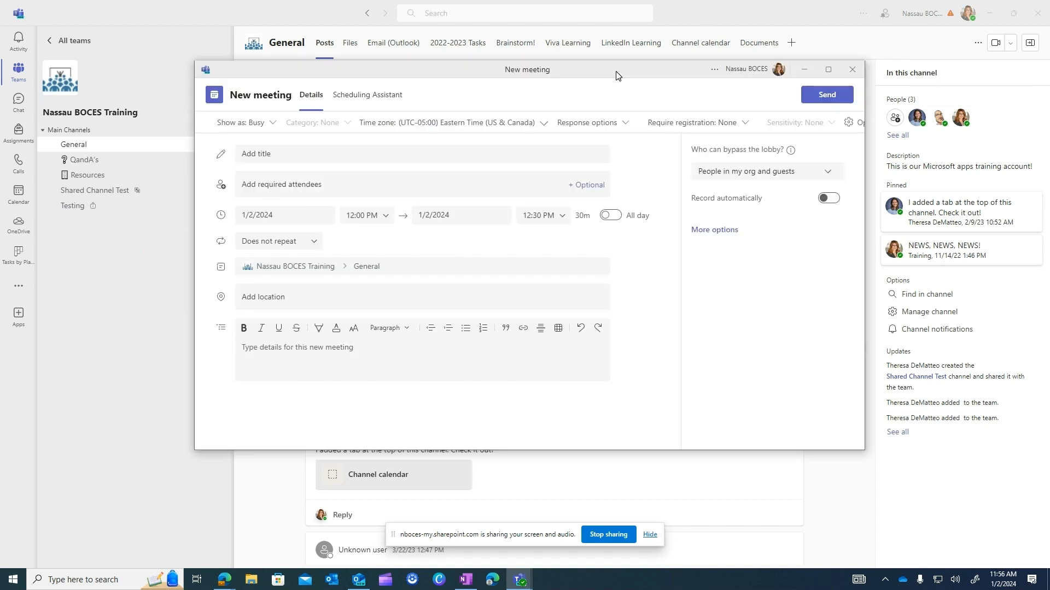
pyautogui.moveTo(709, 345)
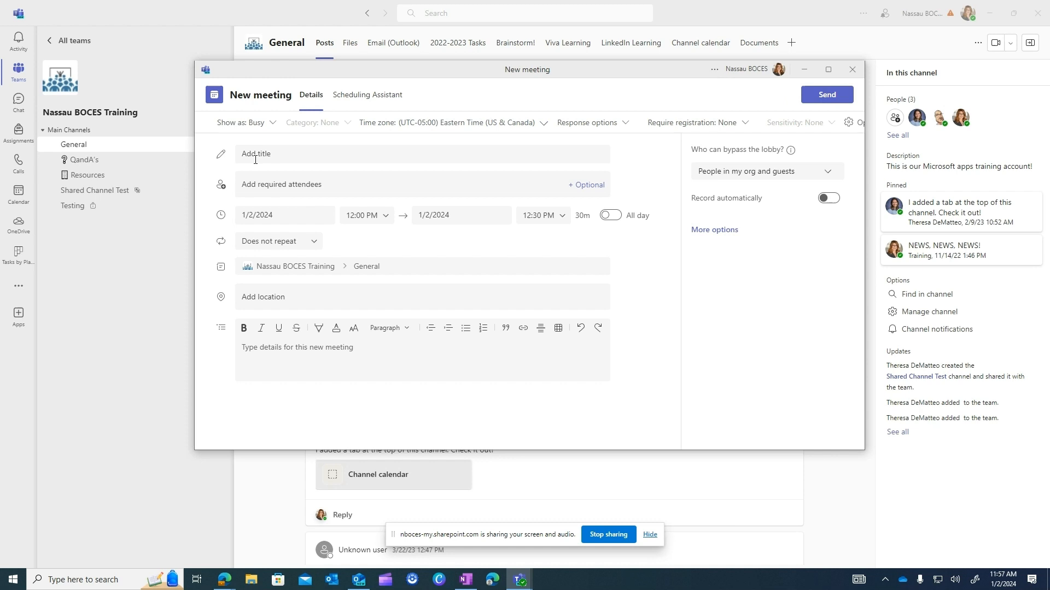
pyautogui.write('Test: Reoccurring Meeting in Teams')
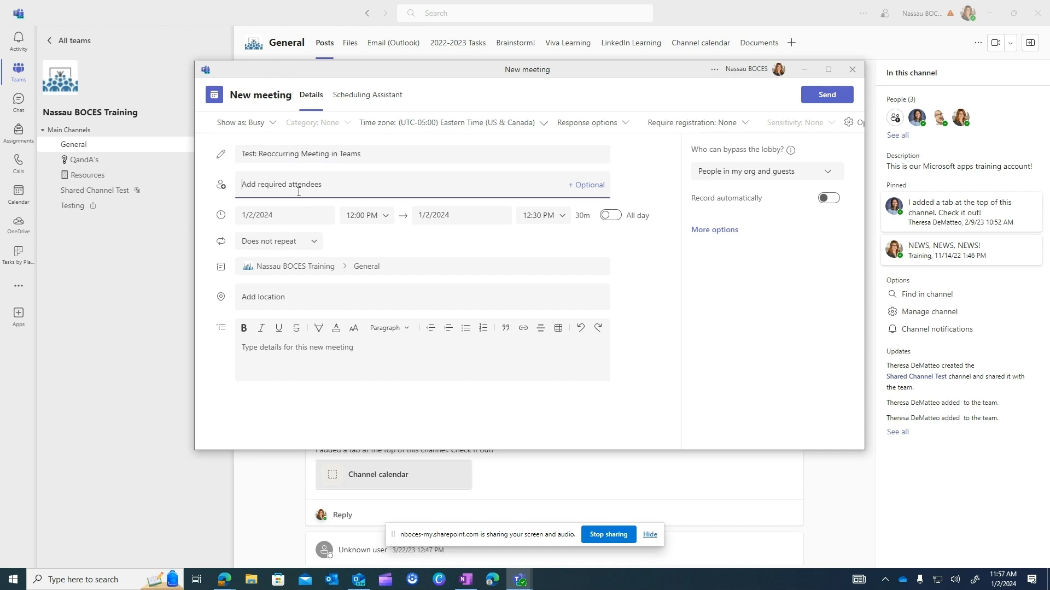
pyautogui.moveTo(590, 200)
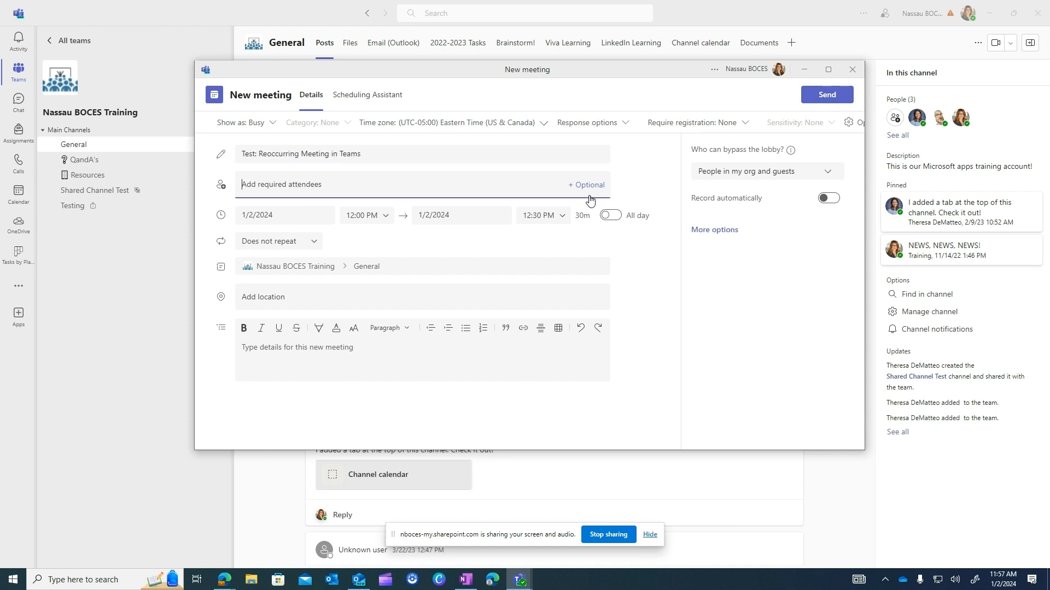
pyautogui.click(586, 185)
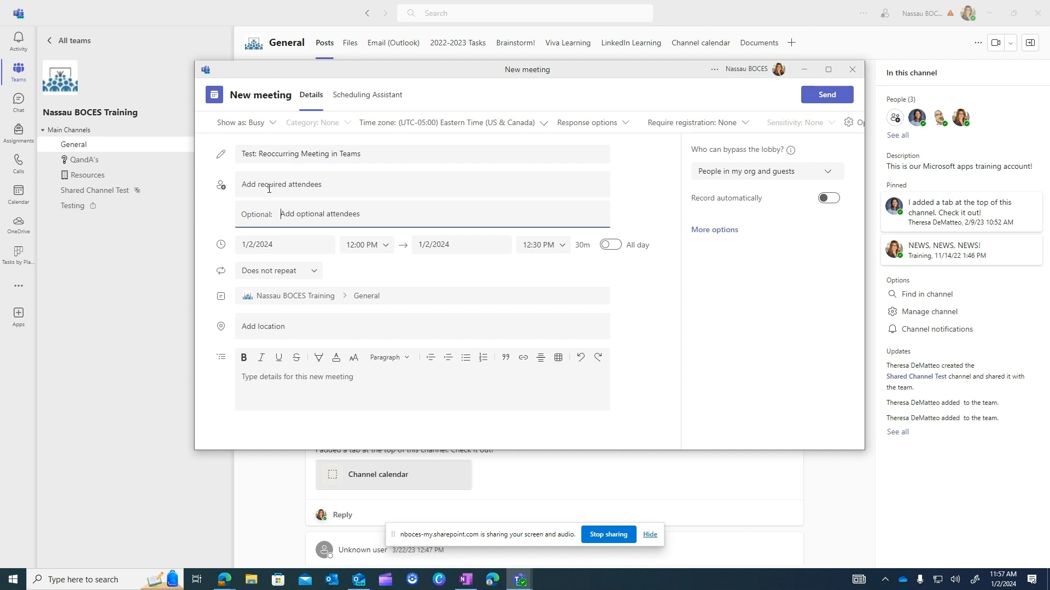
pyautogui.moveTo(290, 182)
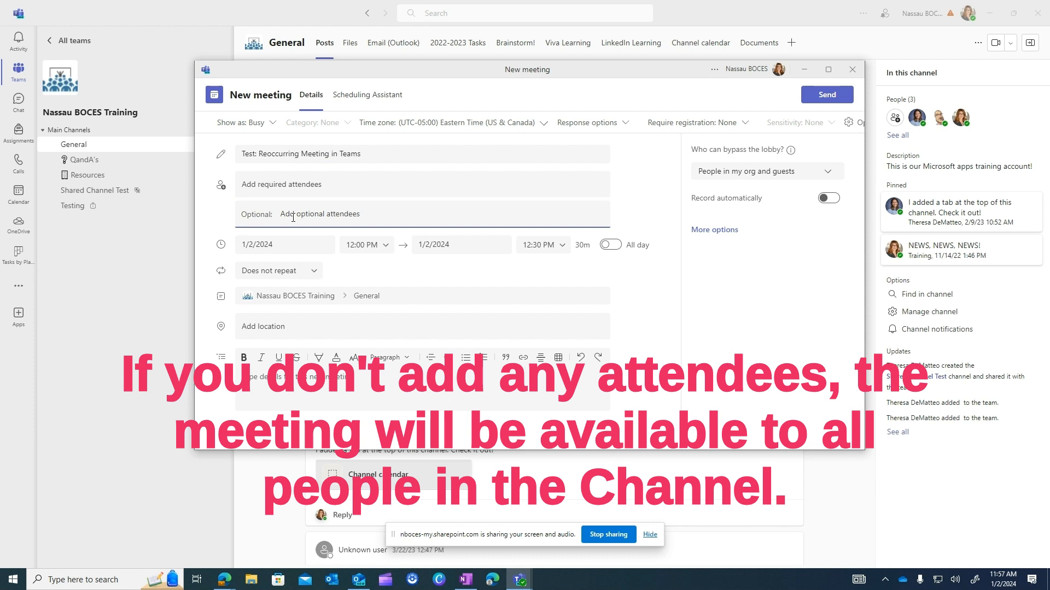
pyautogui.moveTo(277, 229)
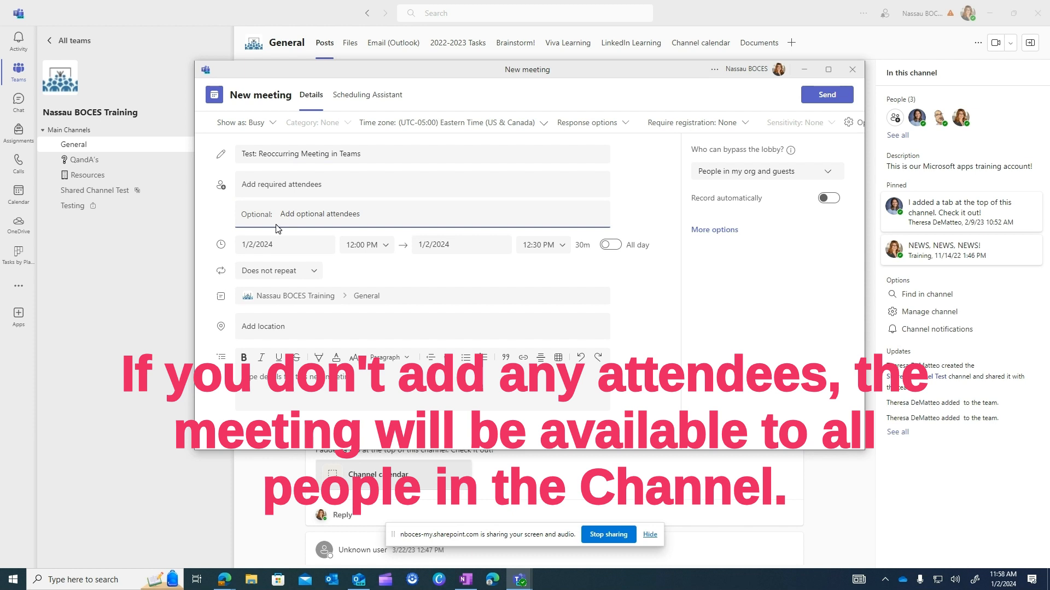
pyautogui.moveTo(287, 228)
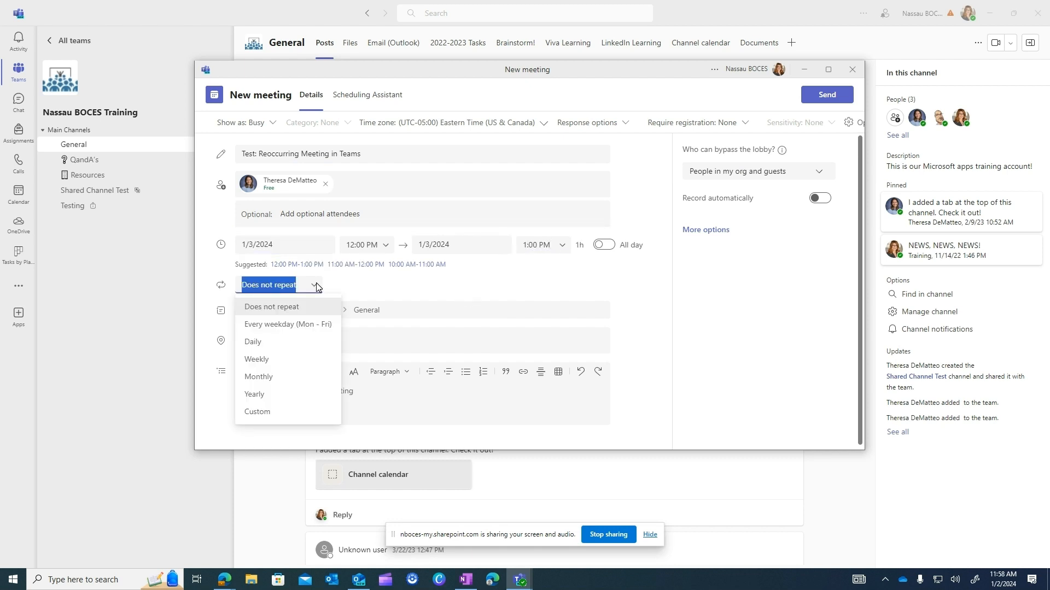
pyautogui.moveTo(301, 416)
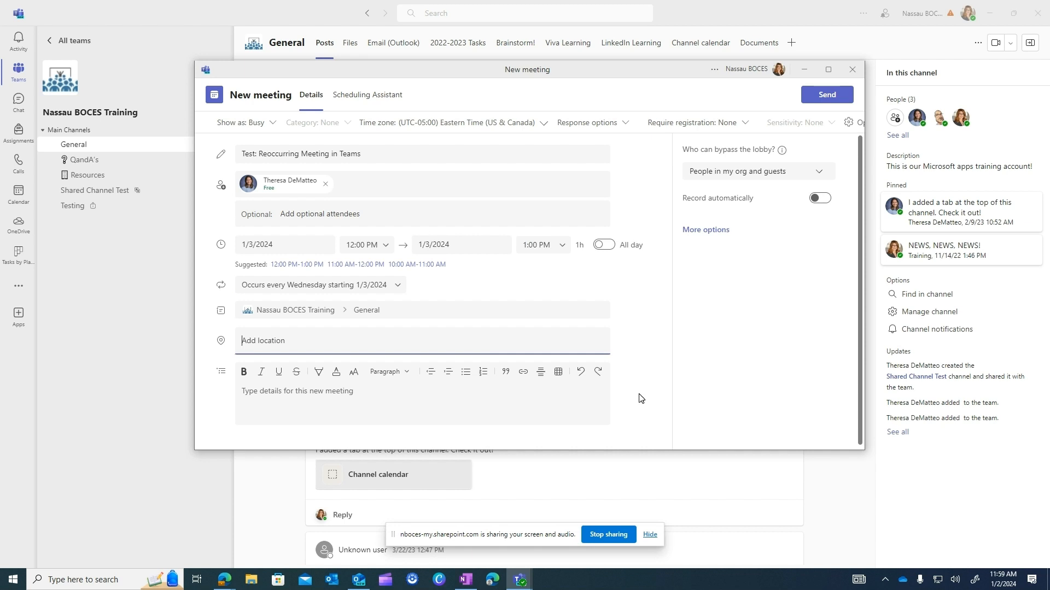
pyautogui.moveTo(638, 396)
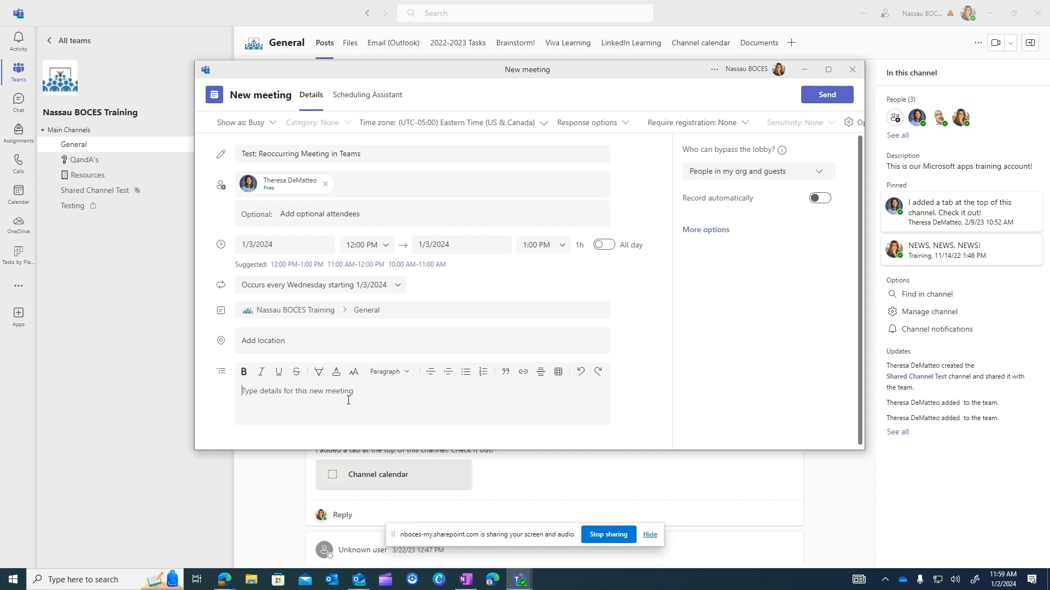
pyautogui.moveTo(394, 395)
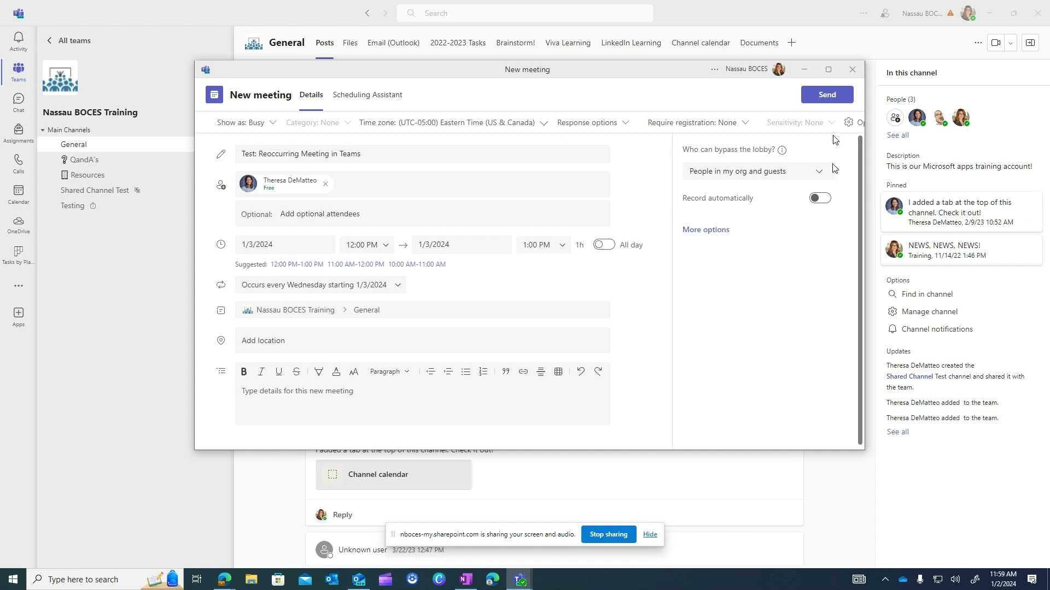
pyautogui.moveTo(811, 173)
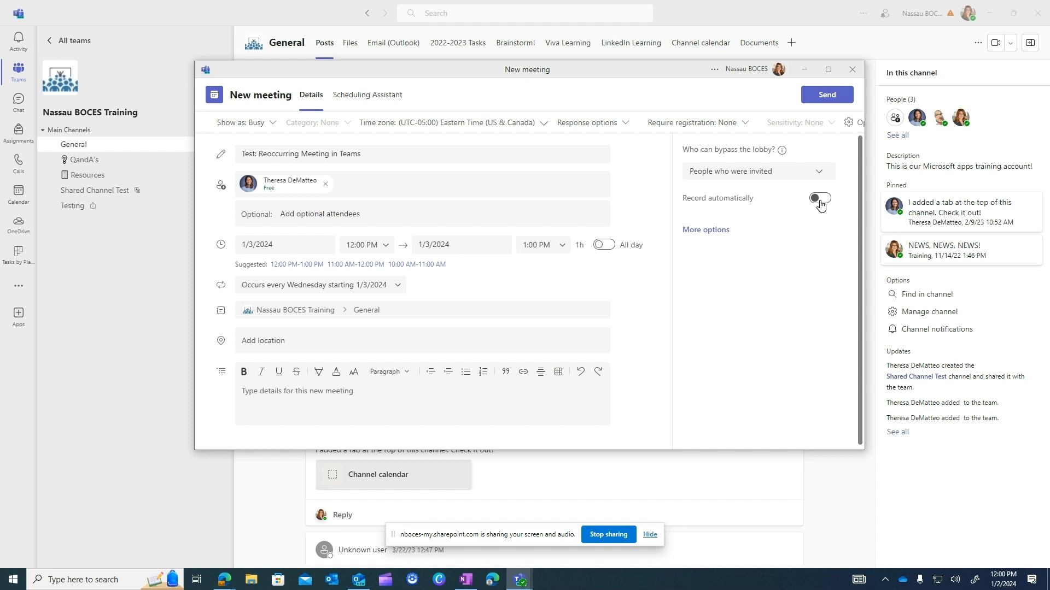
# Limit lobby bypass to invited people and turn on Record automatically.
pyautogui.click(820, 199)
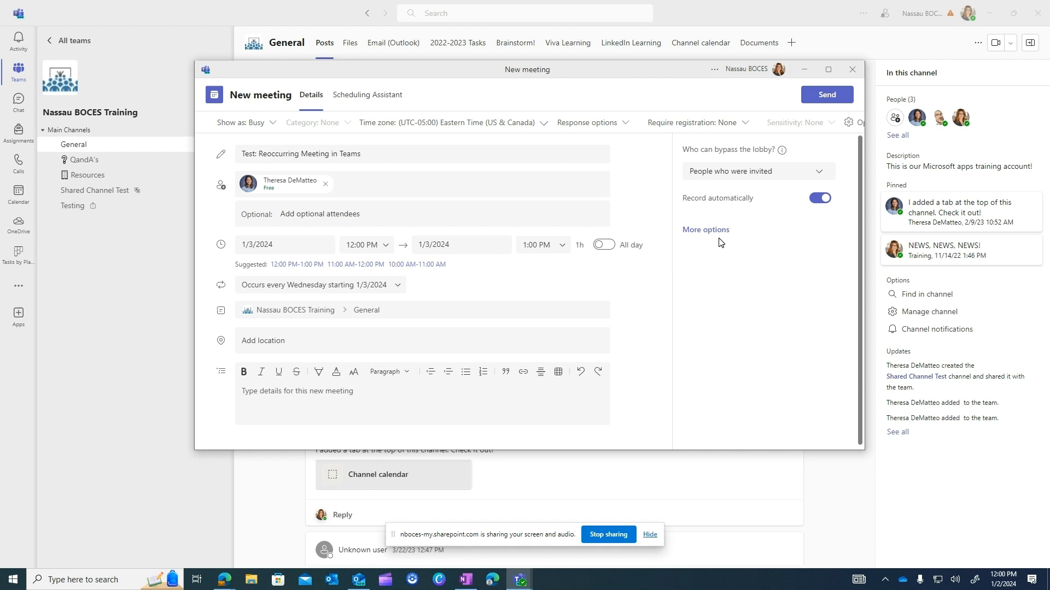
pyautogui.click(706, 230)
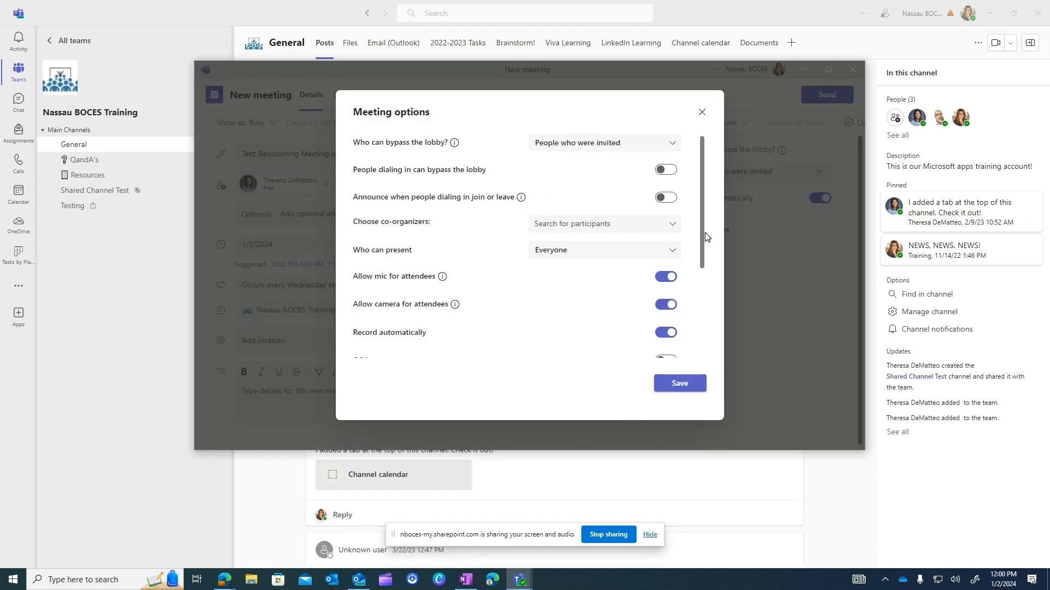
pyautogui.scroll(-3)
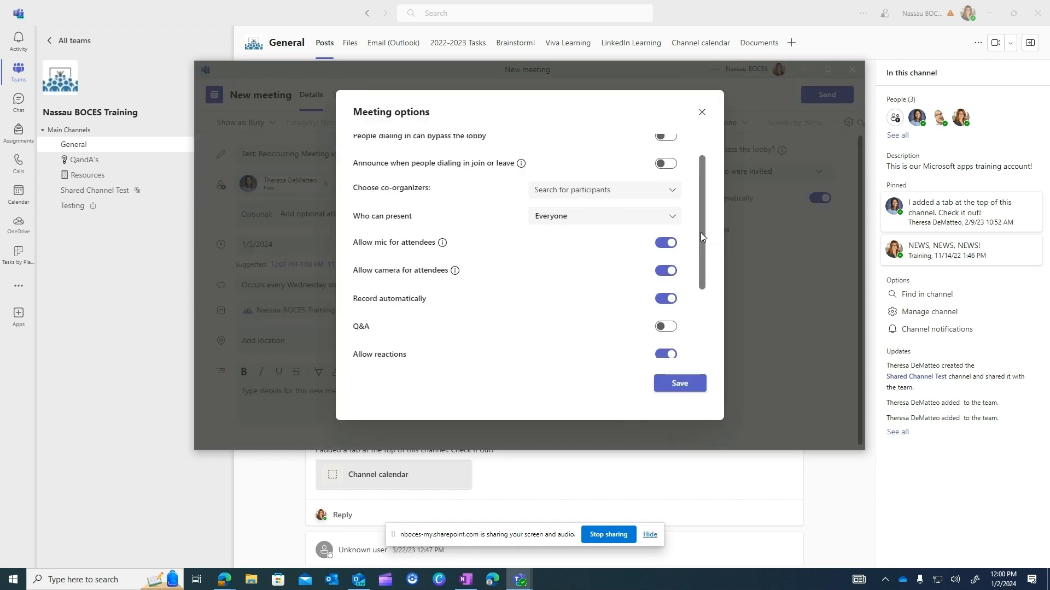
pyautogui.scroll(-3)
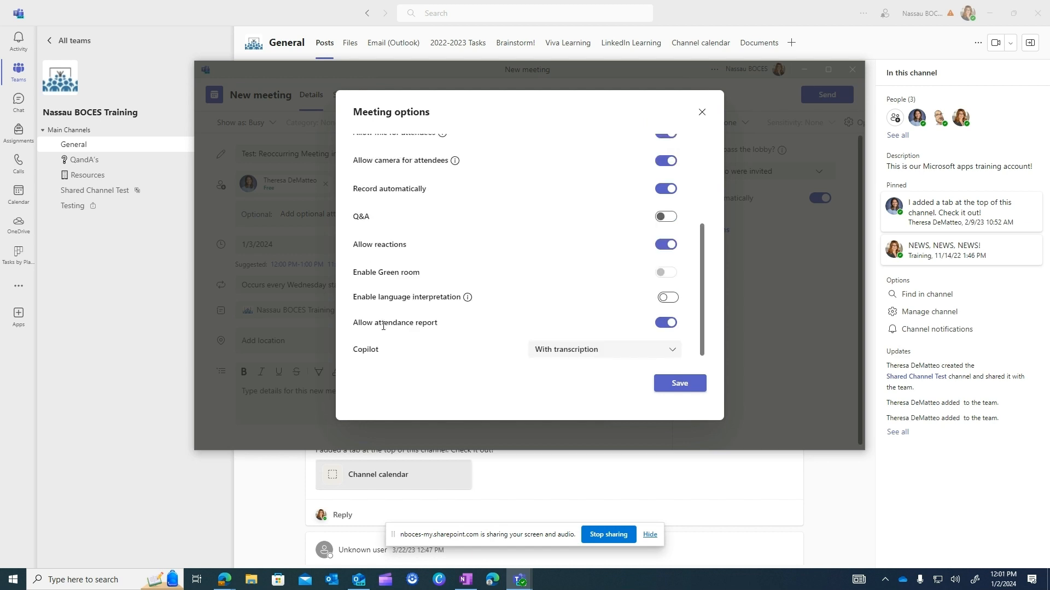
pyautogui.moveTo(689, 330)
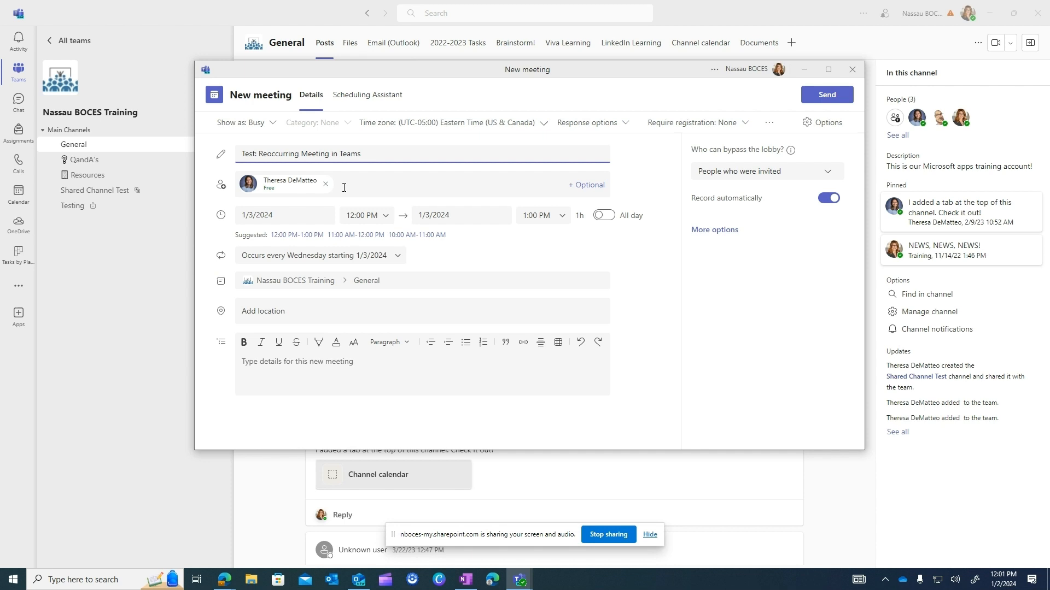
pyautogui.click(367, 95)
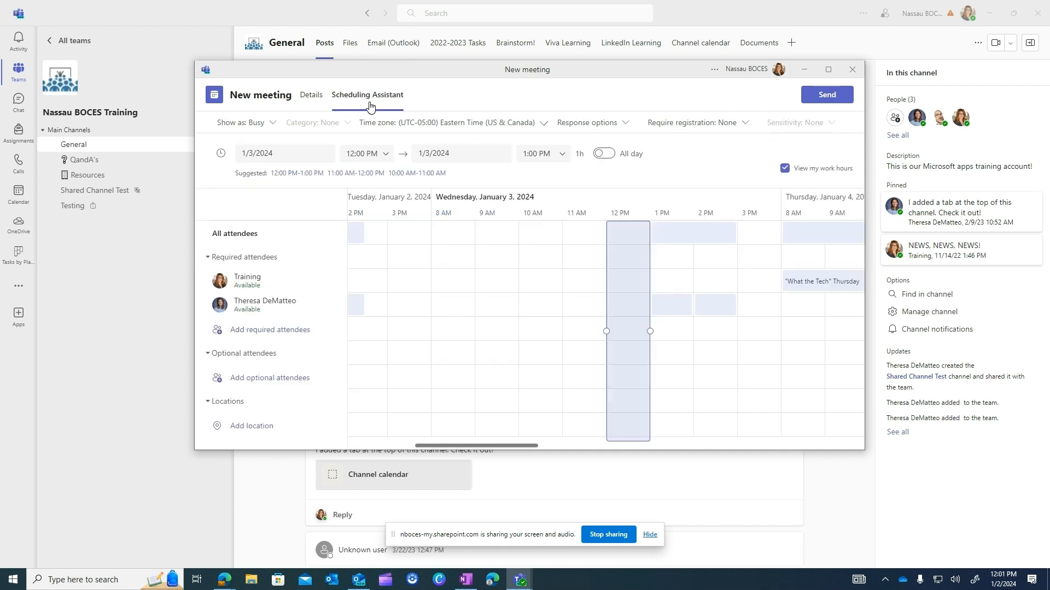
pyautogui.moveTo(603, 252)
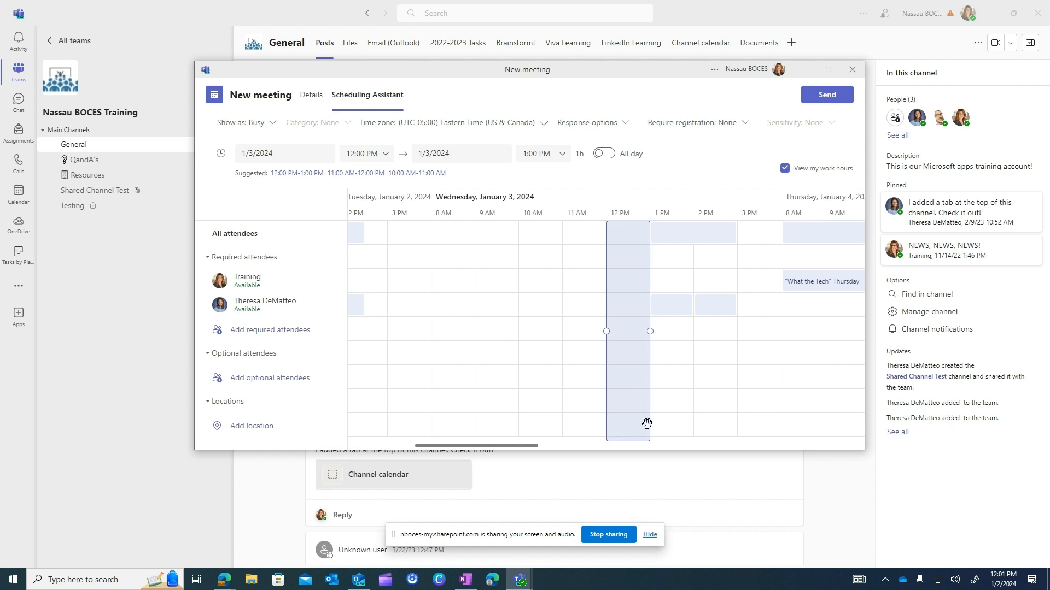
pyautogui.moveTo(640, 425)
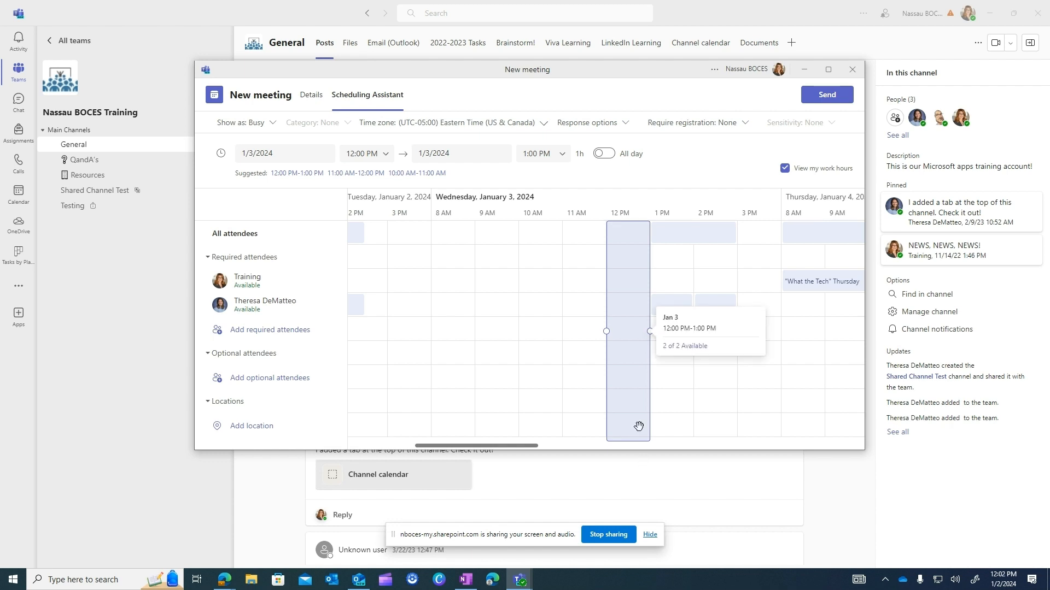
pyautogui.click(311, 95)
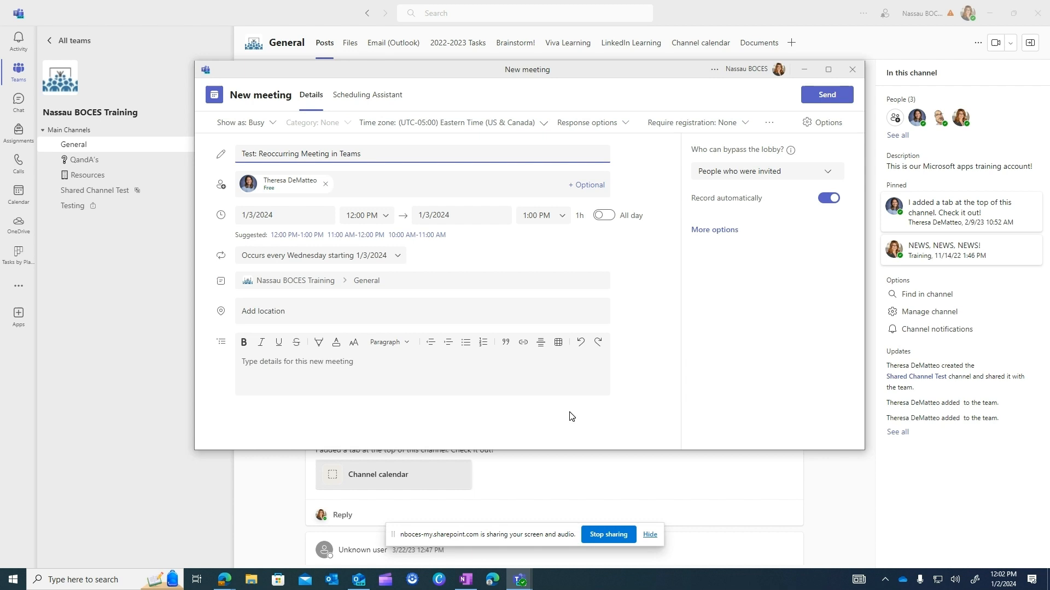
pyautogui.moveTo(824, 85)
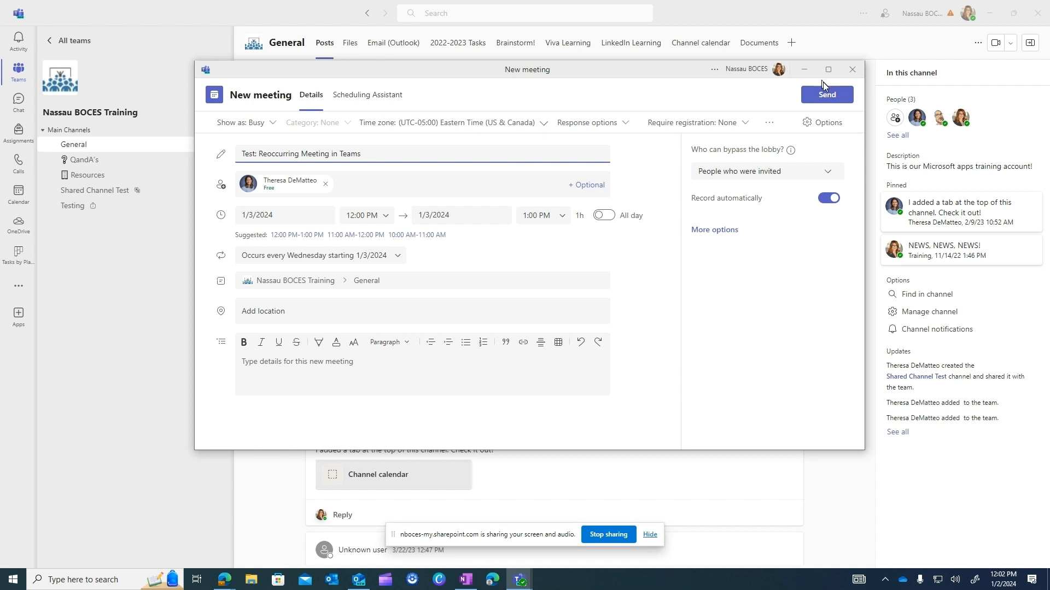
# Send the weekly Wednesday 12:00 PM meeting to General and pin its post.
pyautogui.click(827, 94)
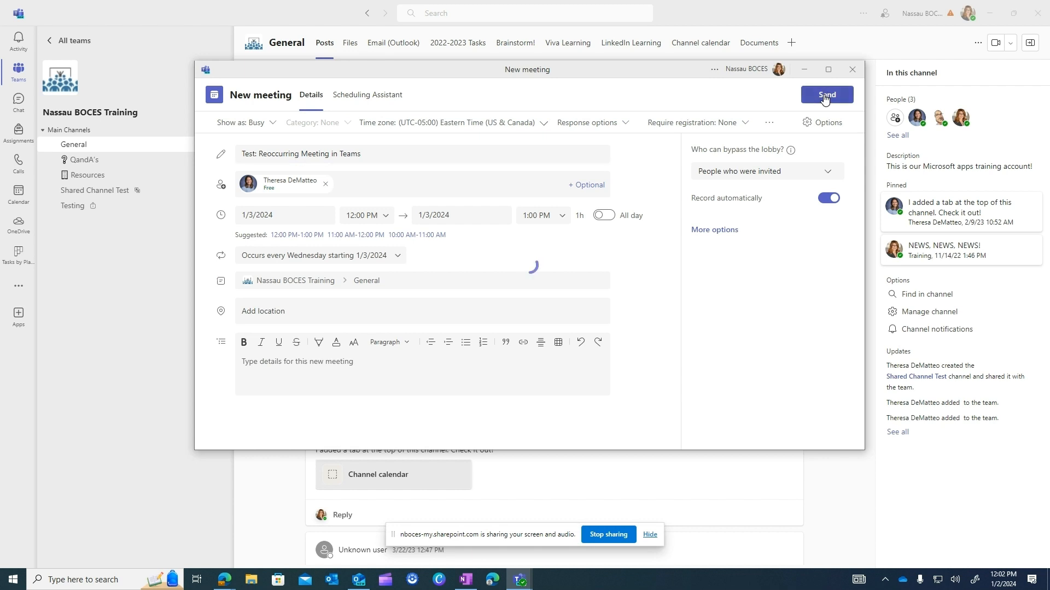
pyautogui.click(827, 95)
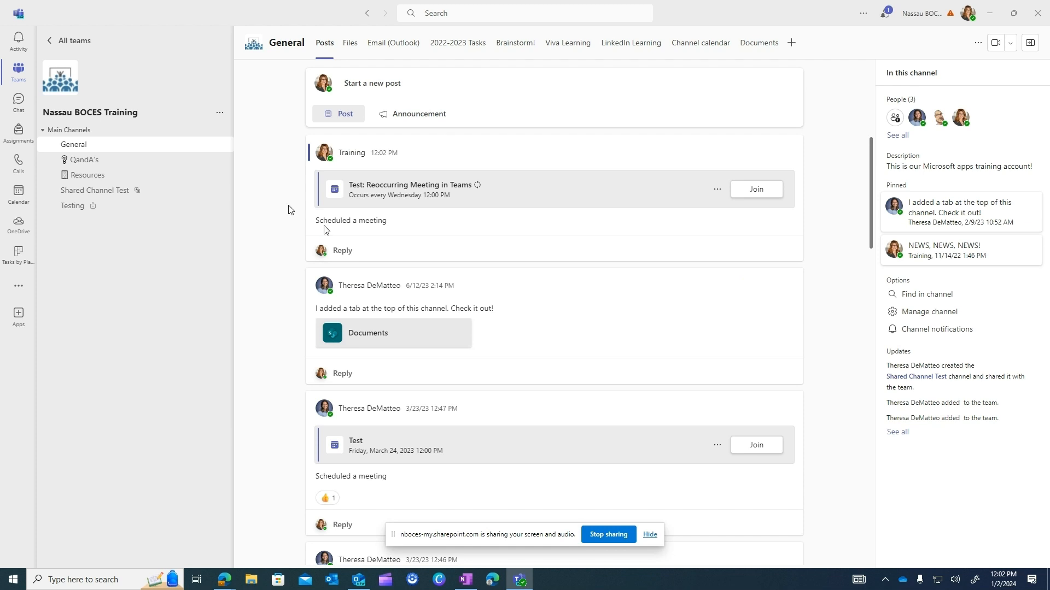
pyautogui.moveTo(495, 235)
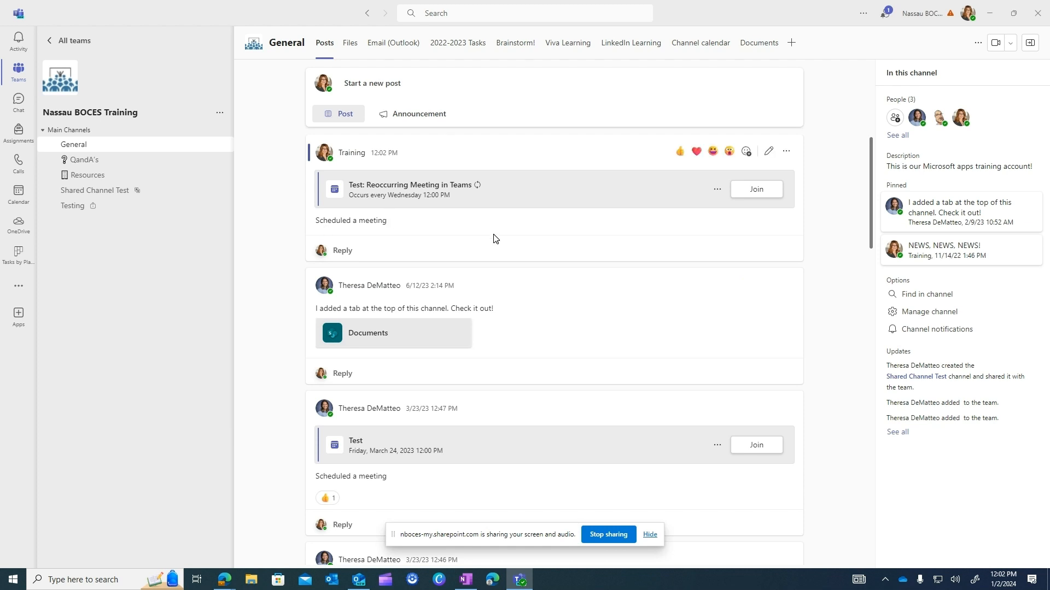
pyautogui.click(785, 151)
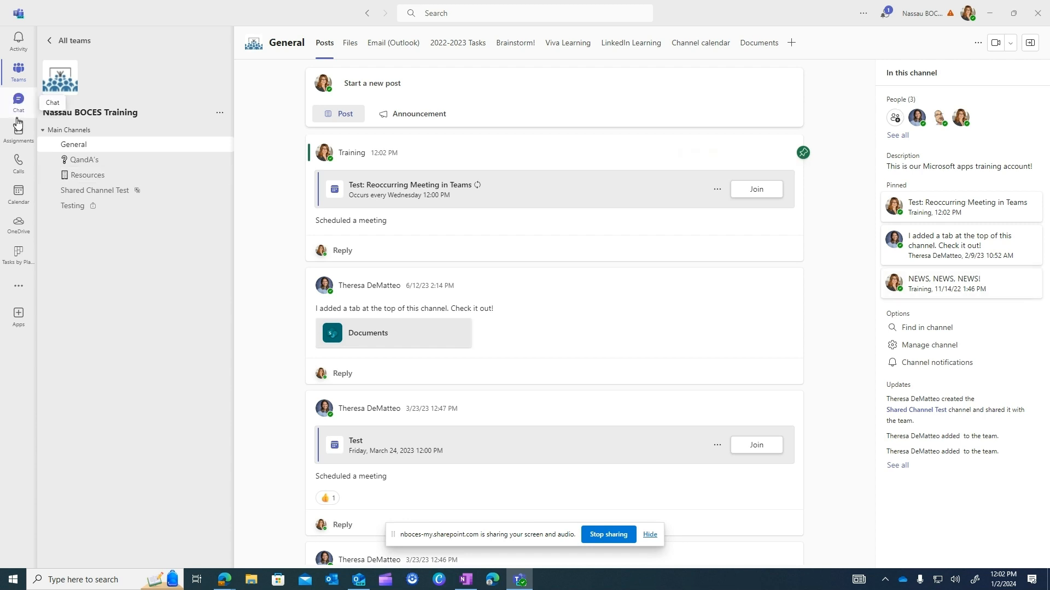
# Switch to the Teams Calendar to find the meeting on Wednesday, January 3.
pyautogui.click(18, 190)
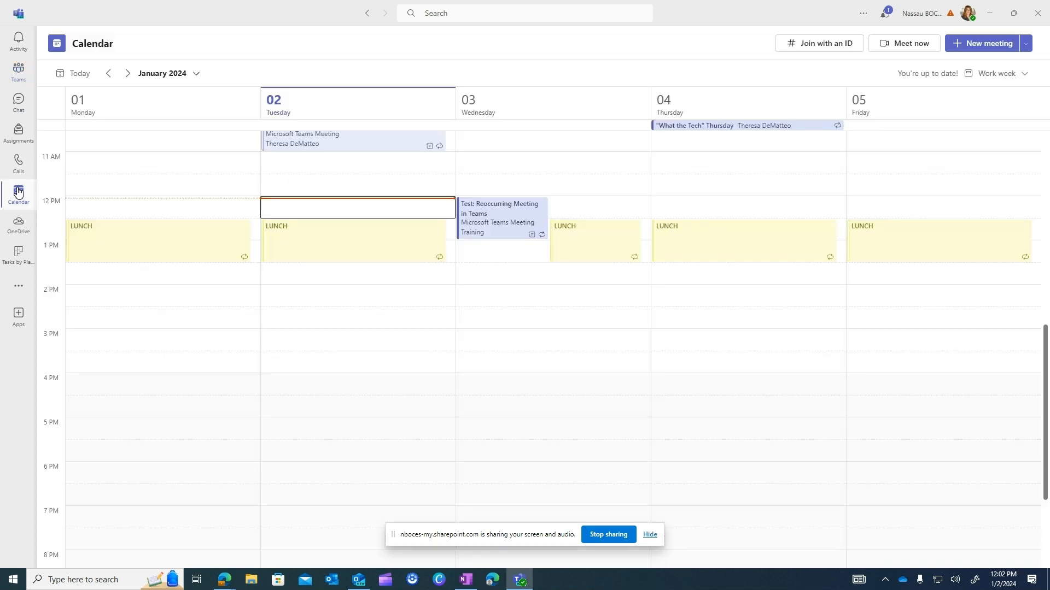
pyautogui.moveTo(33, 52)
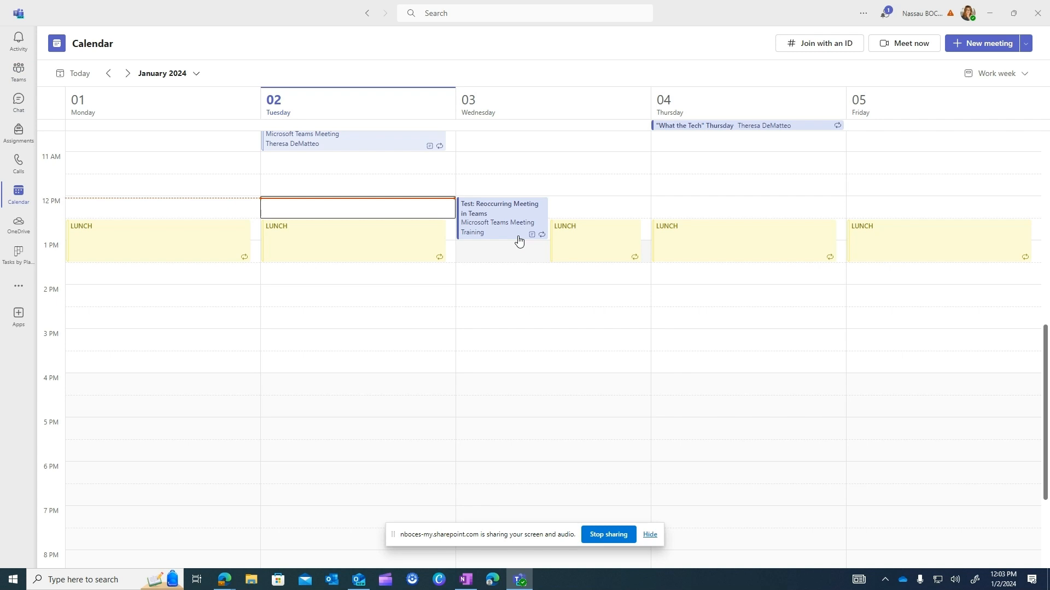
pyautogui.moveTo(516, 227)
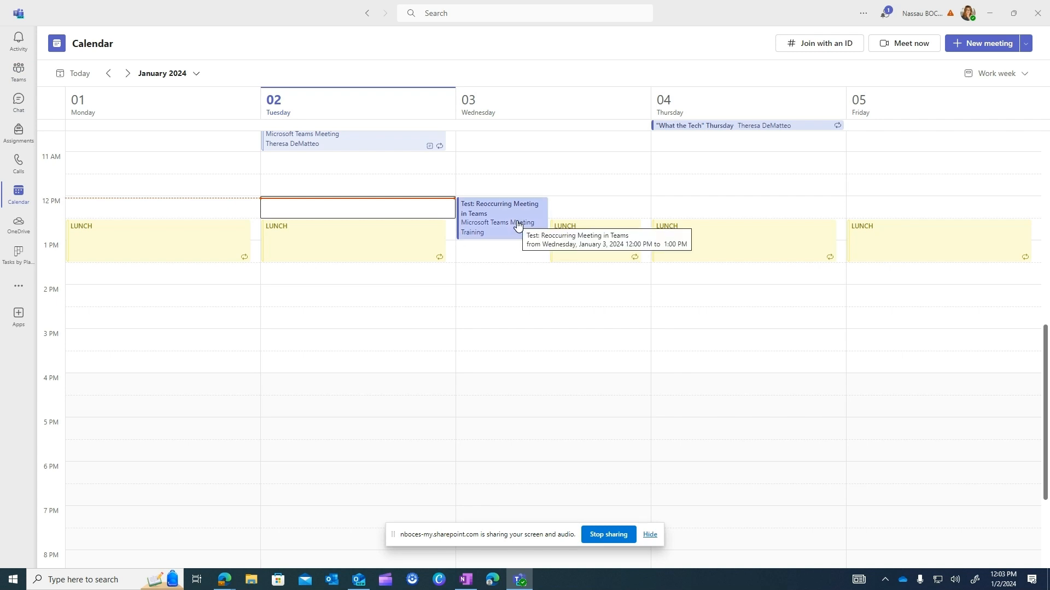
pyautogui.moveTo(482, 584)
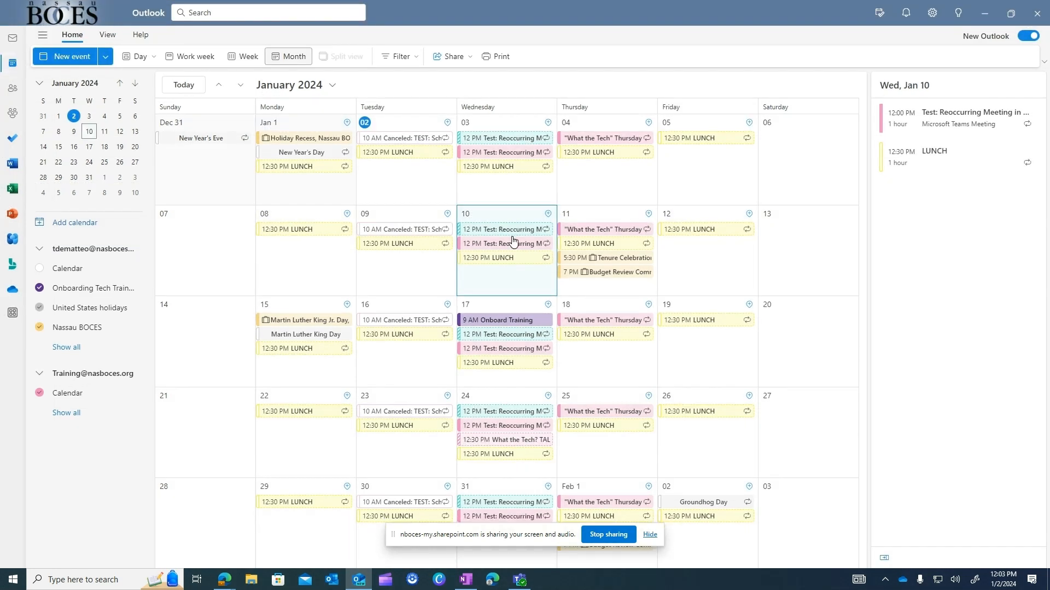
pyautogui.moveTo(499, 444)
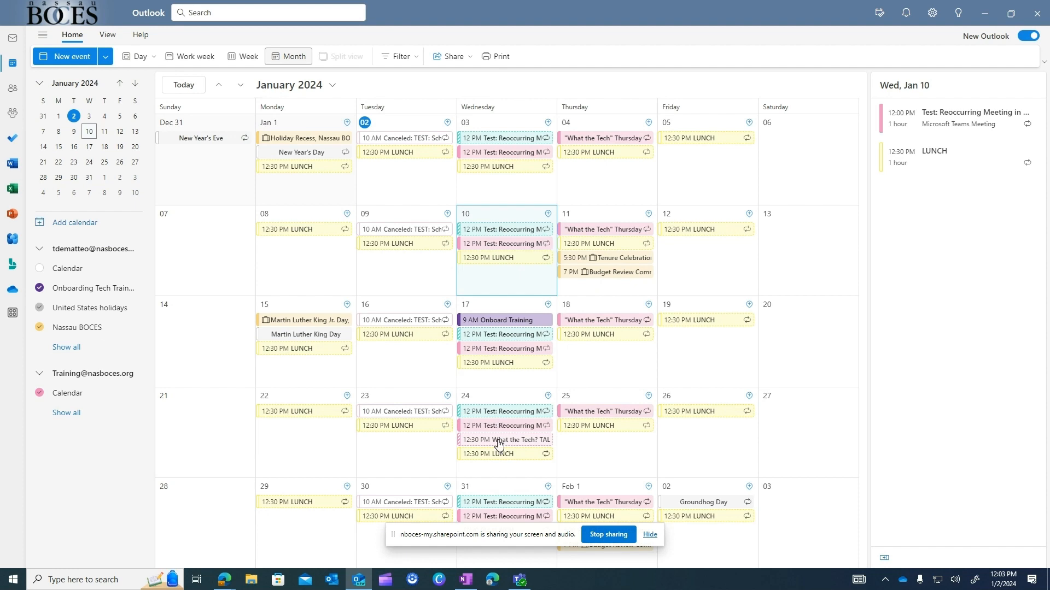
pyautogui.moveTo(499, 443)
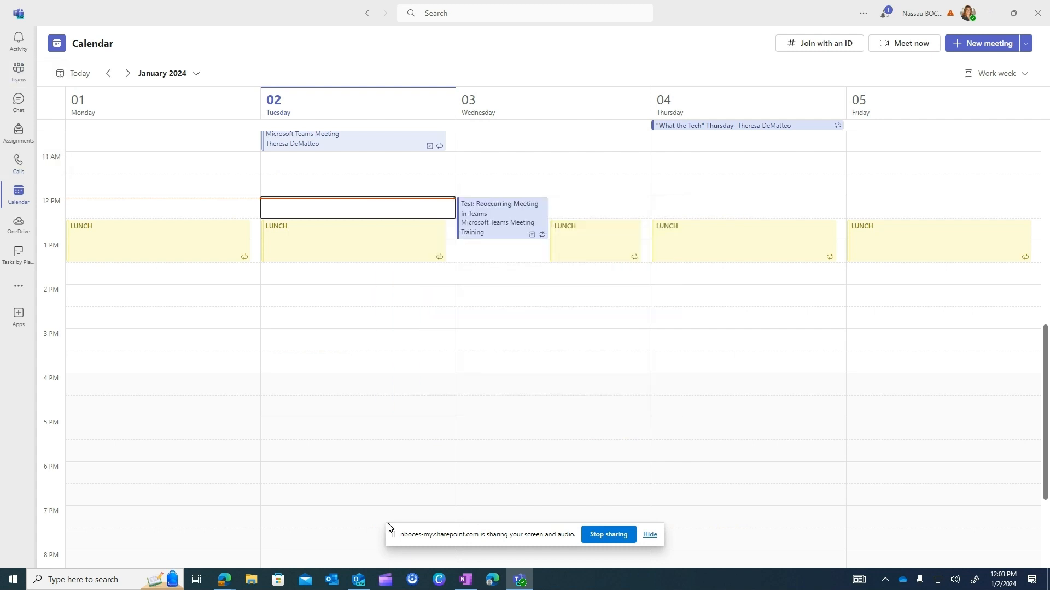
# Open the Wednesday, January 3 'Test: Reoccurring Meeting in Teams' event from the work week view.
pyautogui.click(502, 217)
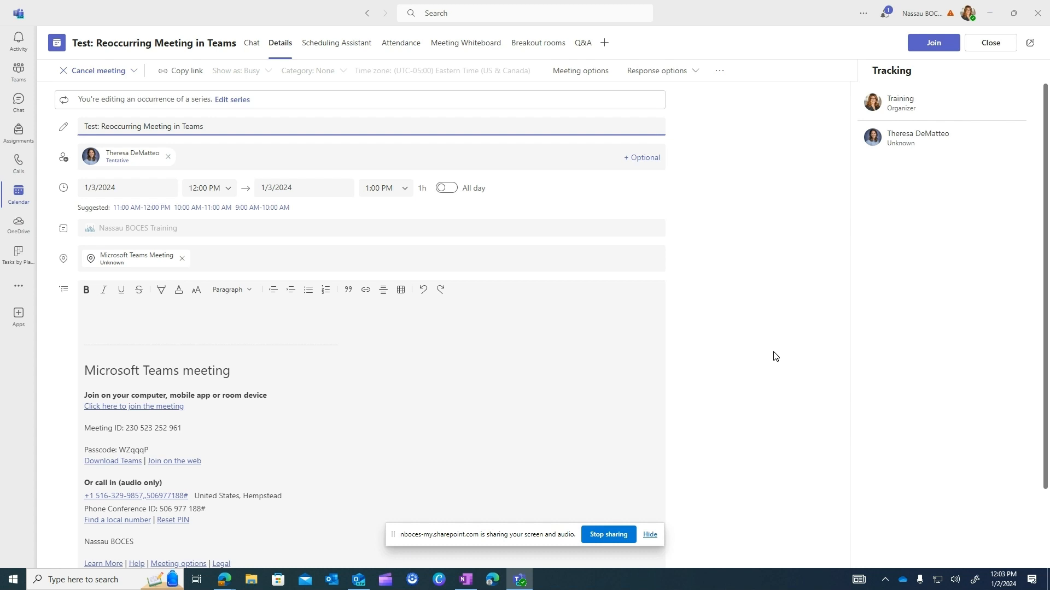
pyautogui.moveTo(283, 36)
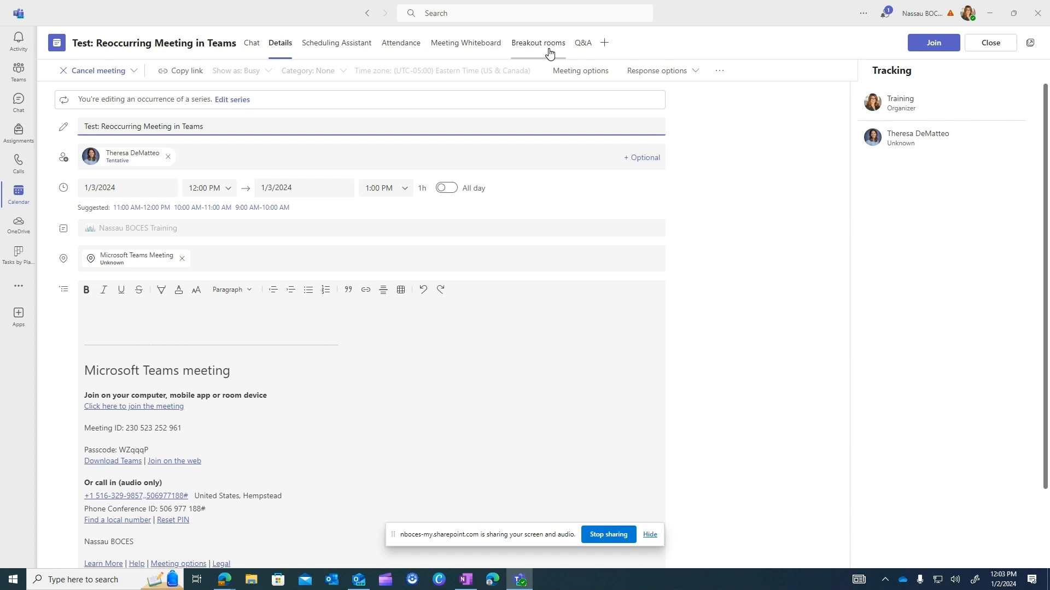
pyautogui.moveTo(583, 45)
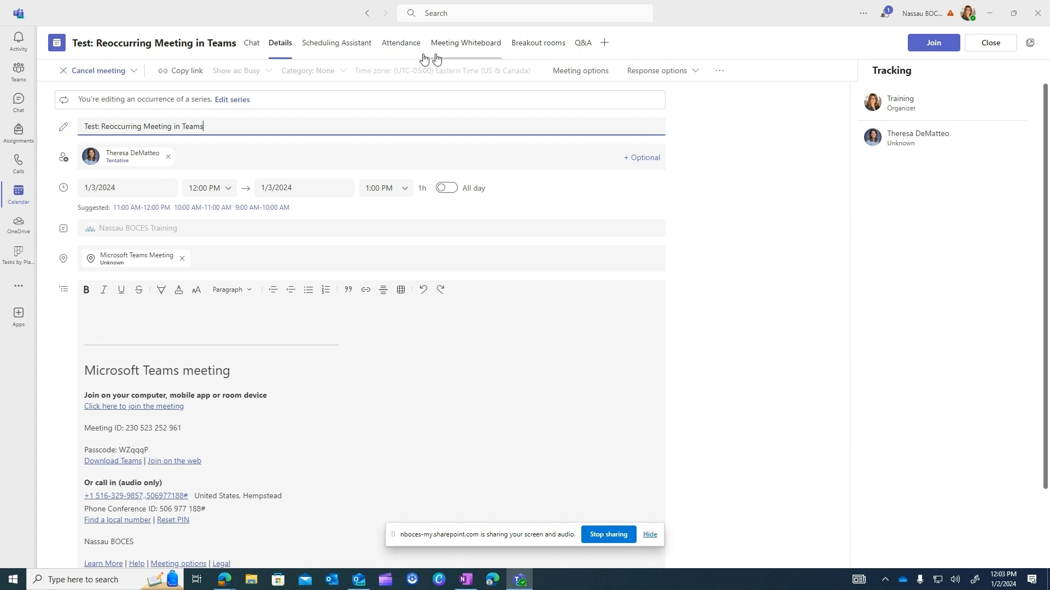
# View the meeting's Attendance, Whiteboard, Details, Chat and Breakout rooms tabs, ending on Q&A.
pyautogui.click(401, 43)
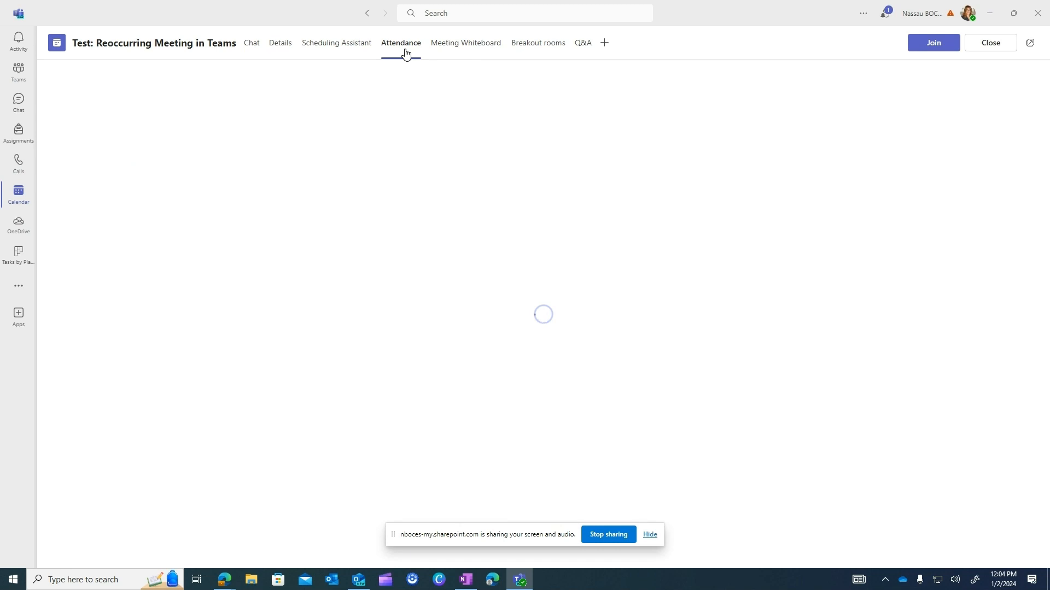
pyautogui.click(466, 43)
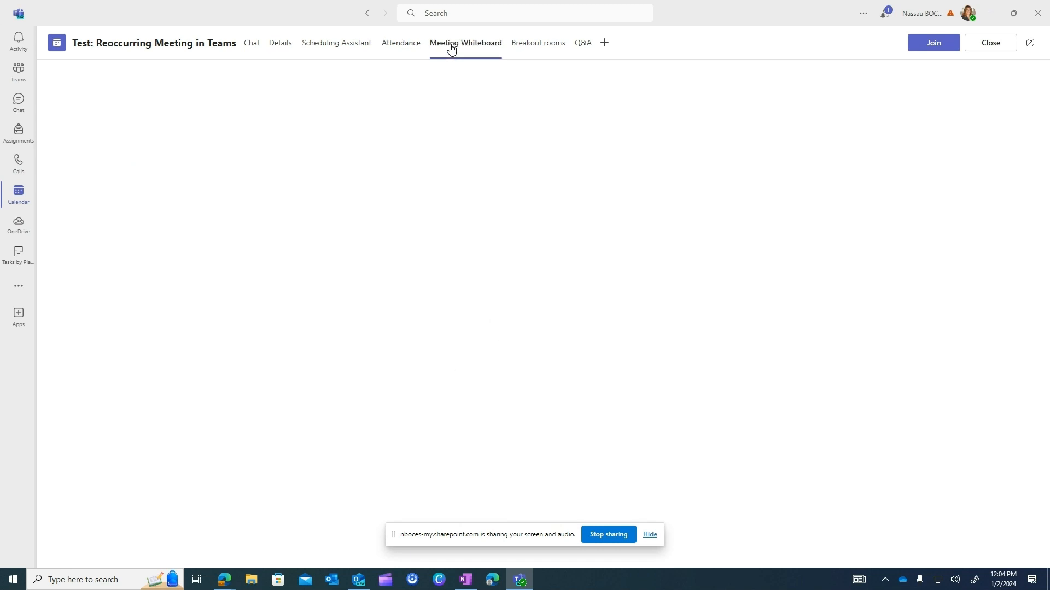
pyautogui.click(465, 43)
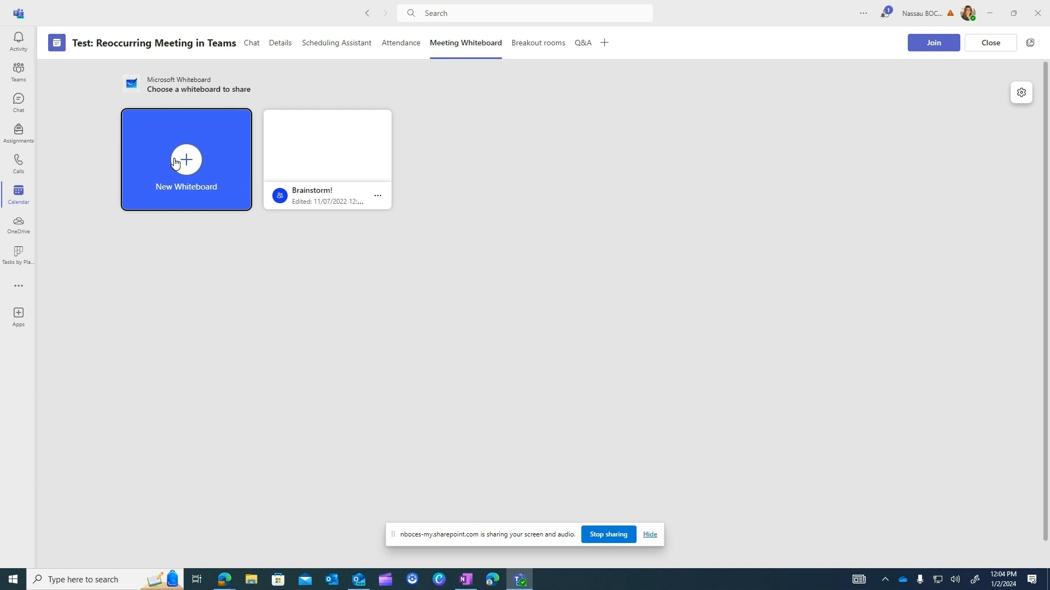
pyautogui.moveTo(284, 49)
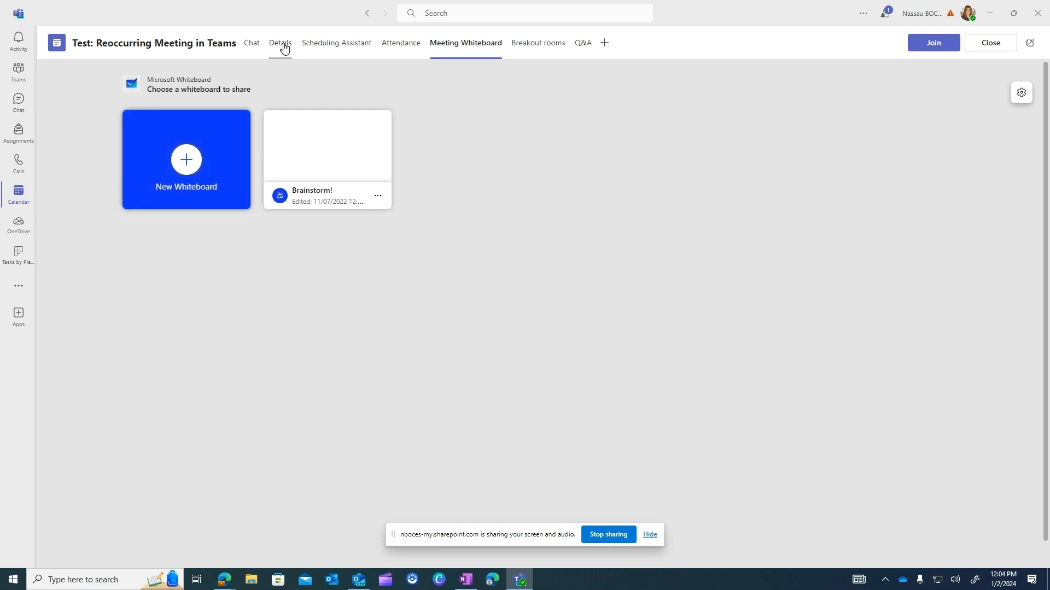
pyautogui.click(280, 44)
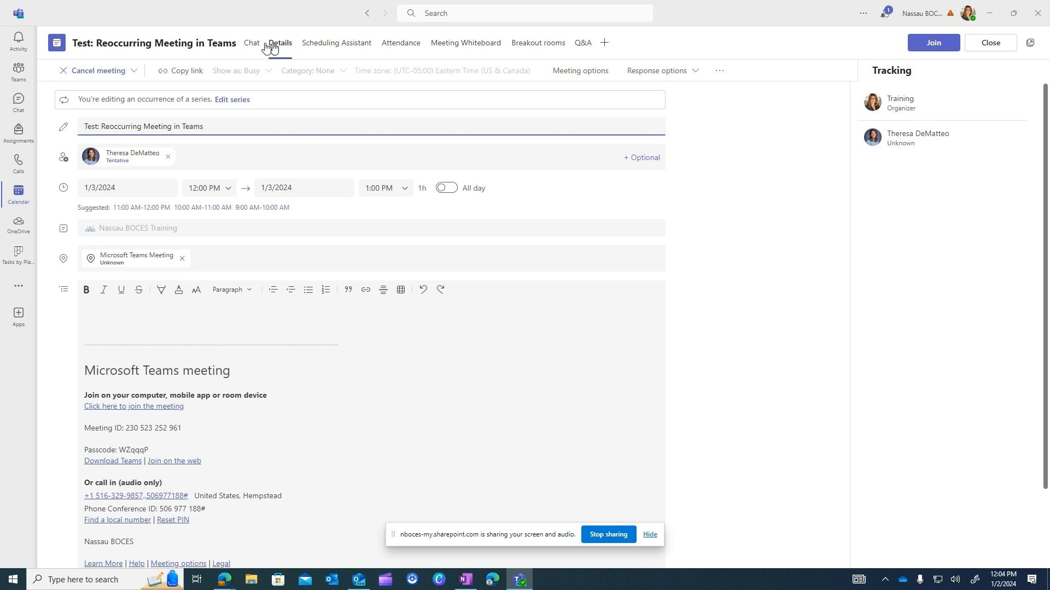
pyautogui.click(251, 43)
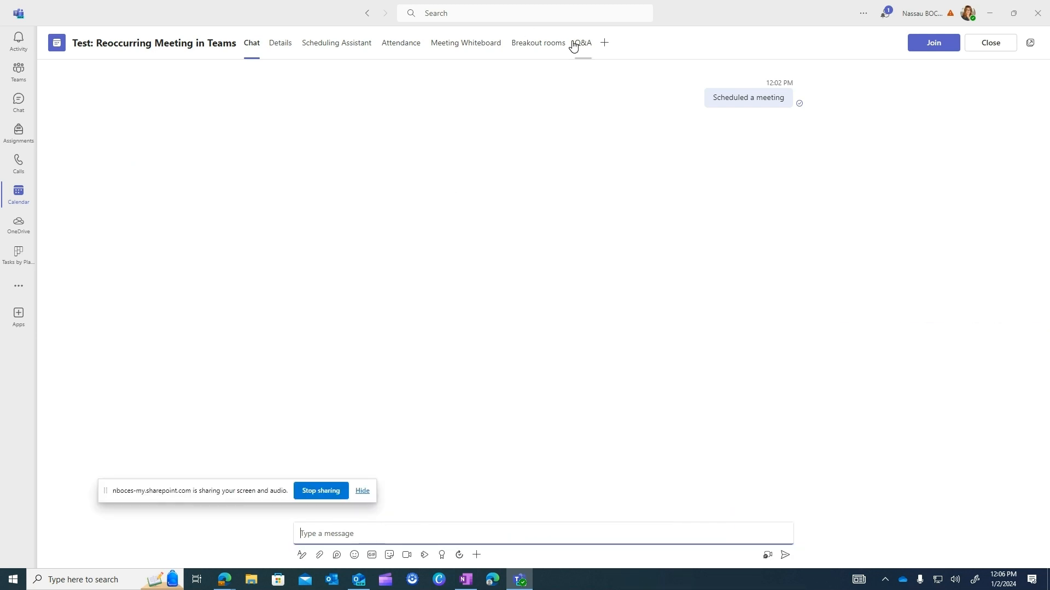
pyautogui.click(538, 43)
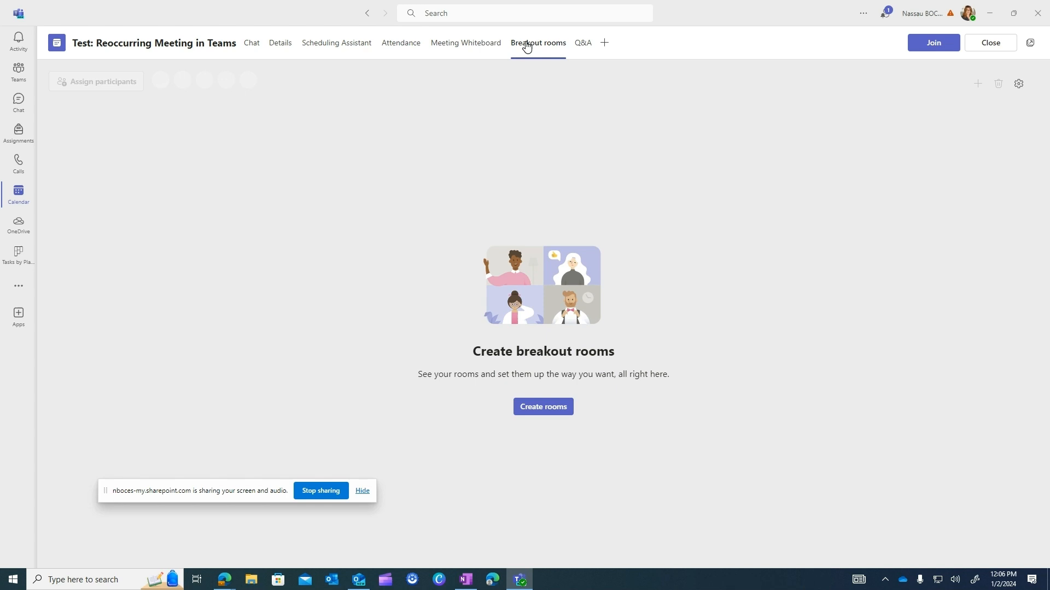
pyautogui.click(583, 42)
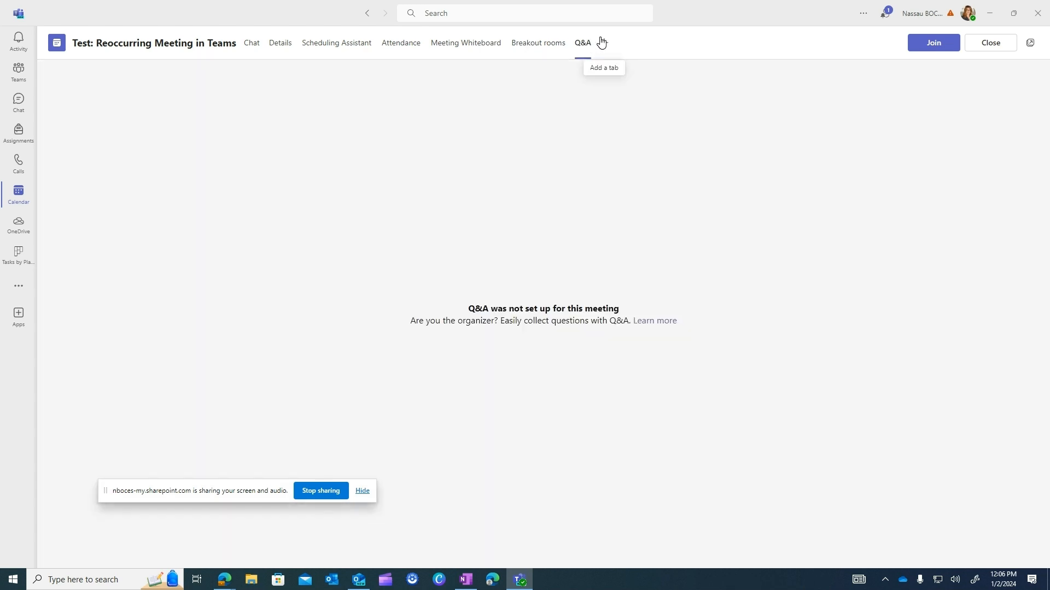
pyautogui.moveTo(604, 43)
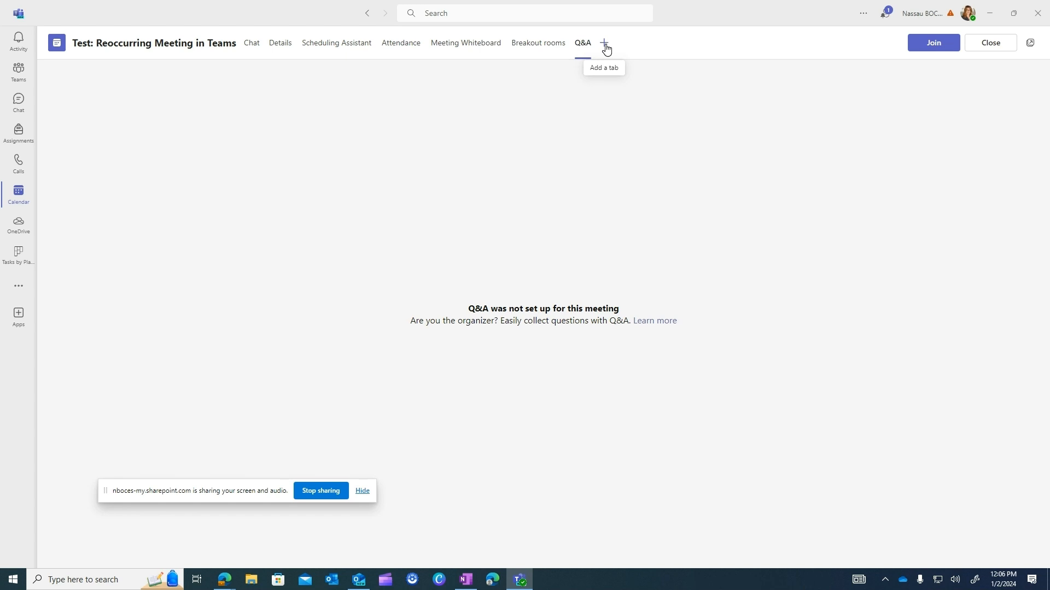
pyautogui.click(604, 43)
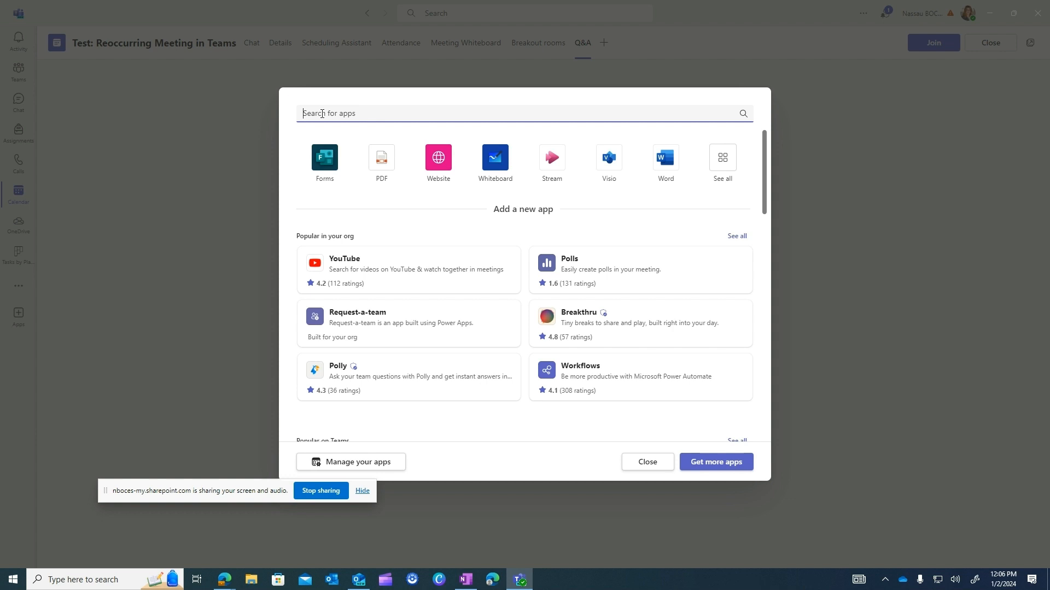
pyautogui.moveTo(434, 171)
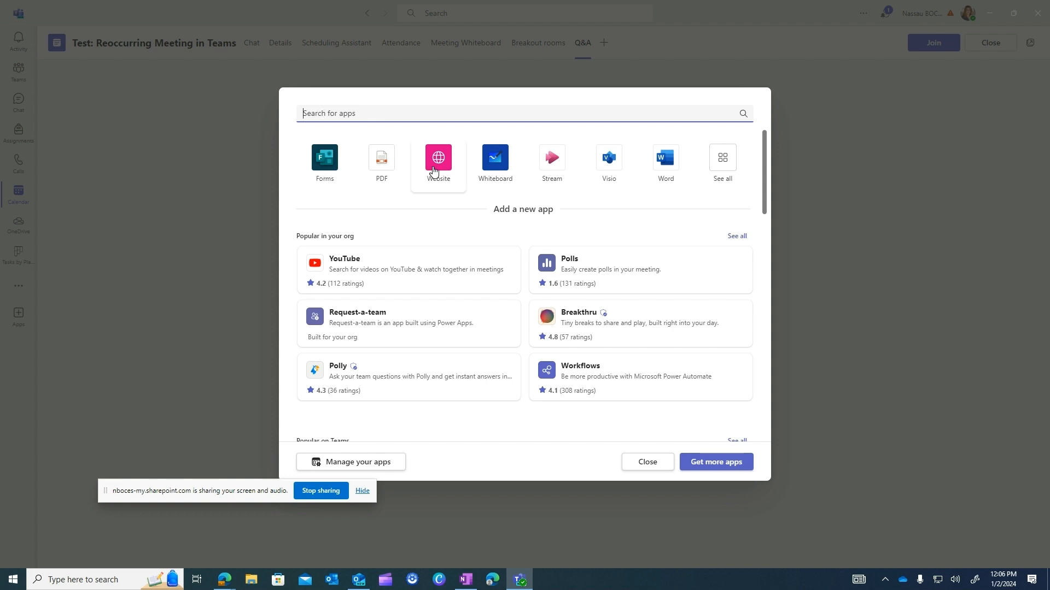
pyautogui.moveTo(343, 176)
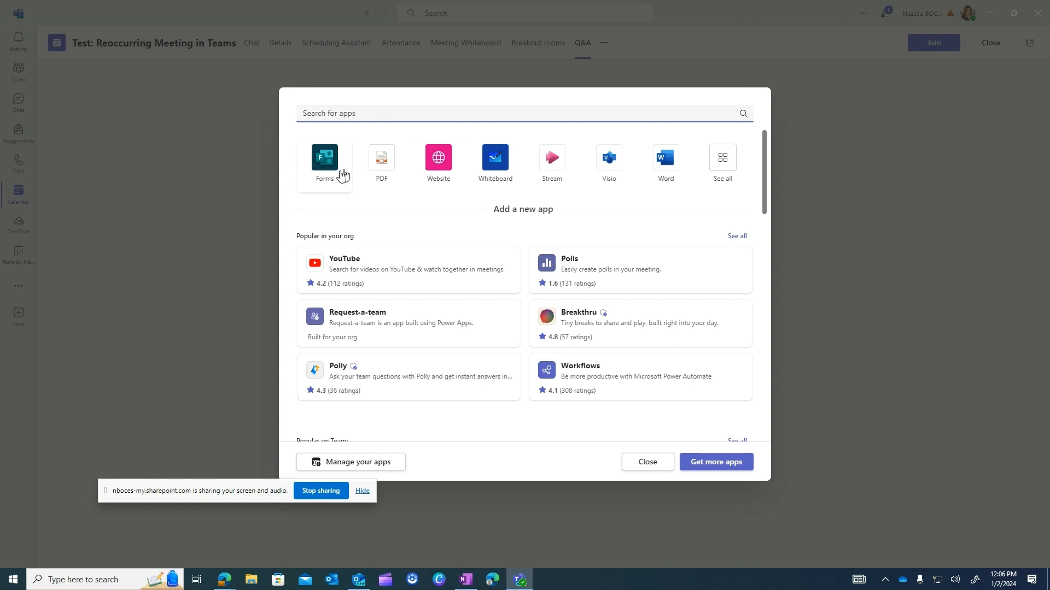
pyautogui.moveTo(675, 166)
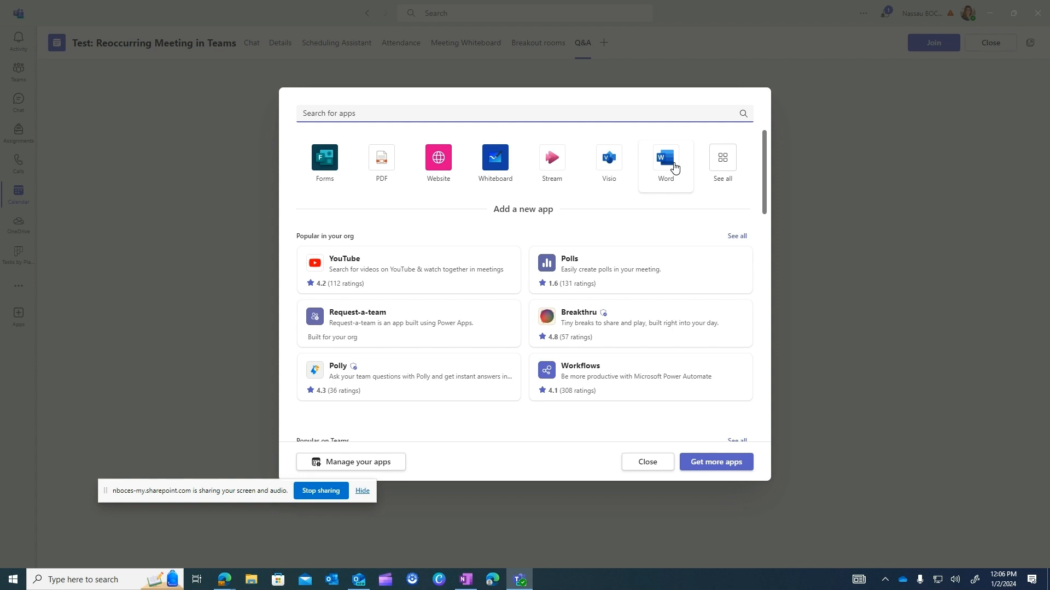
pyautogui.moveTo(687, 122)
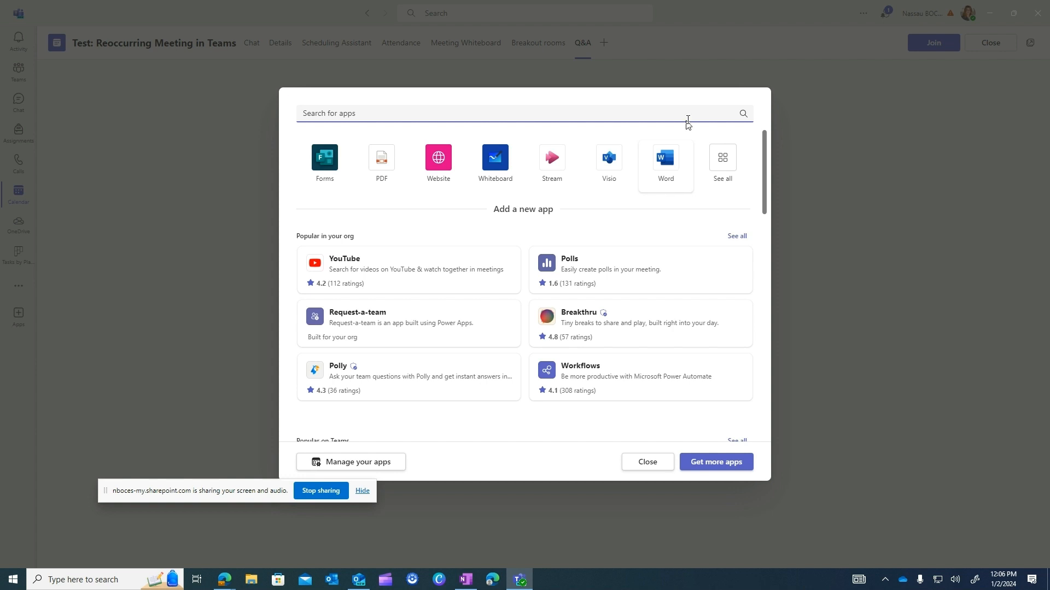
pyautogui.click(648, 462)
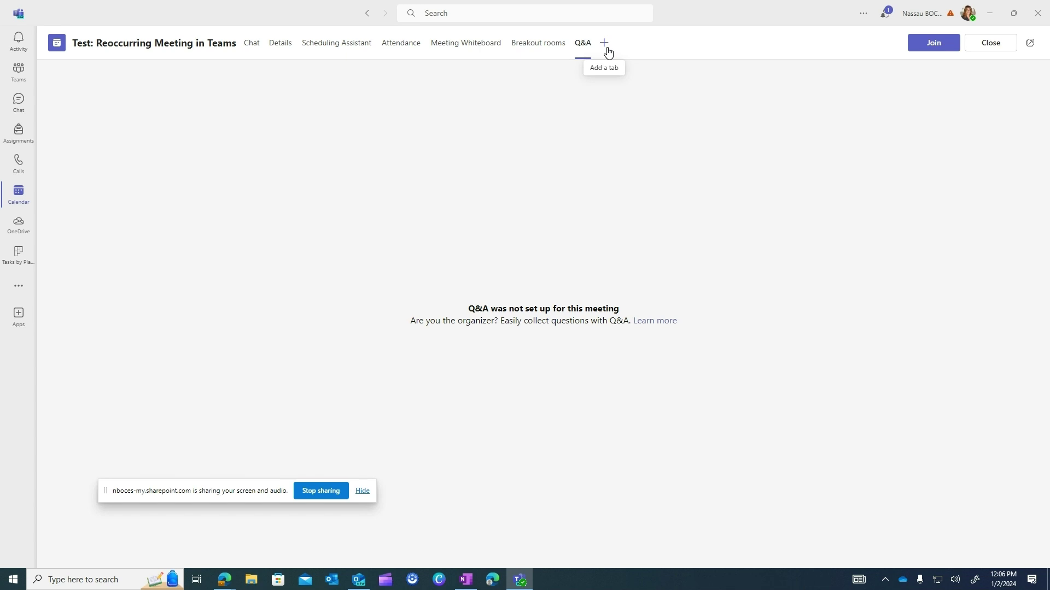
pyautogui.moveTo(609, 49)
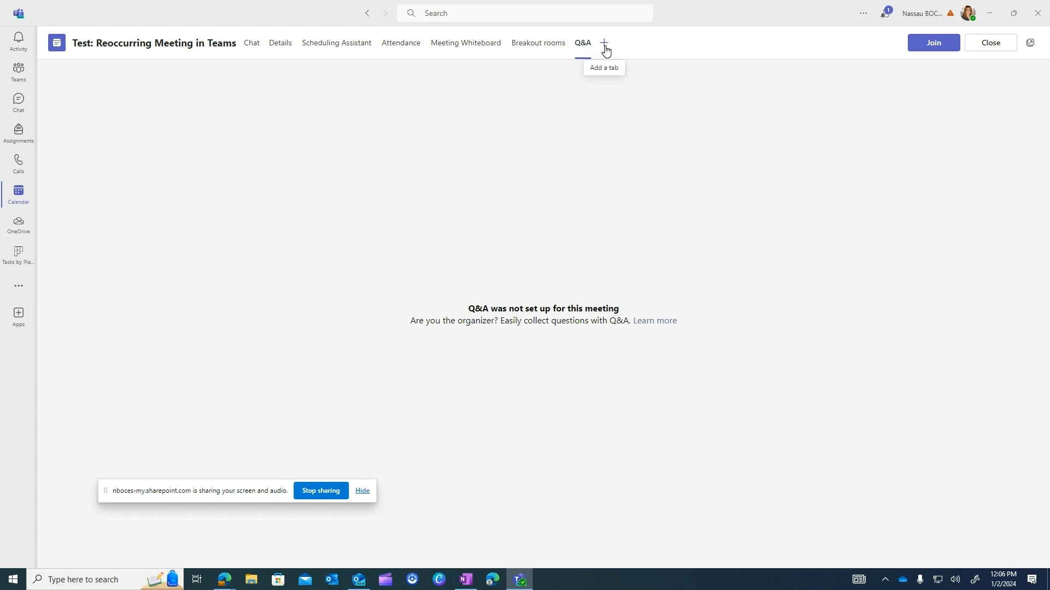